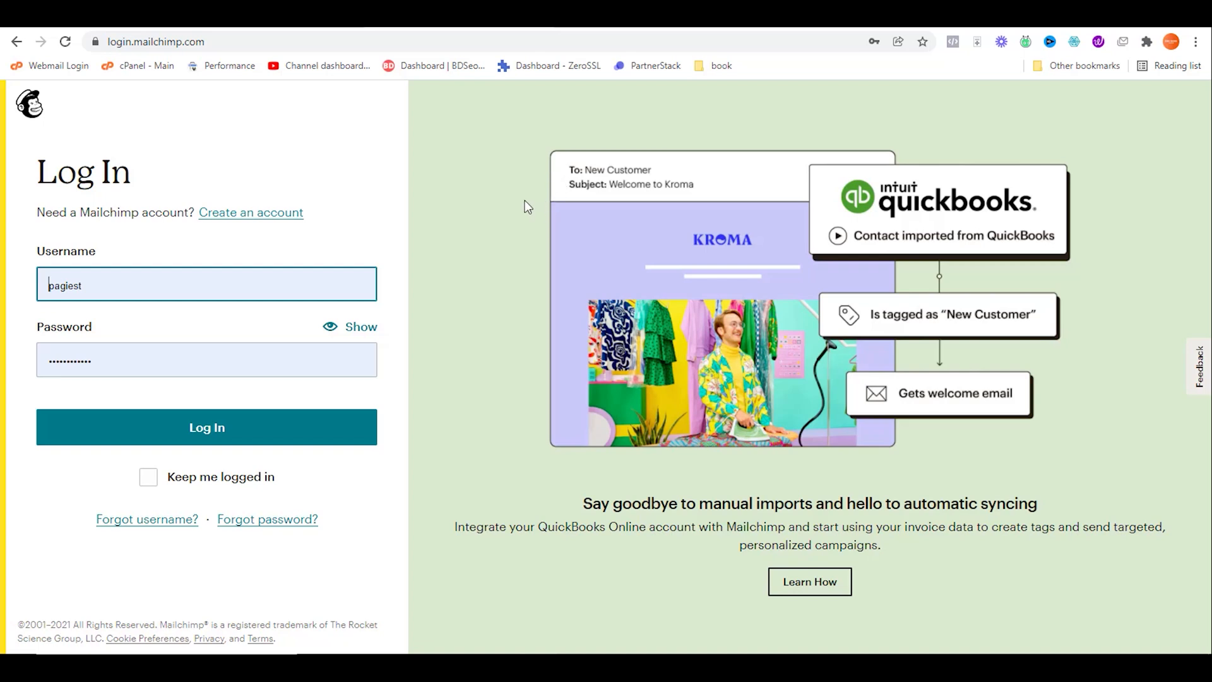
mouse_move(509, 243)
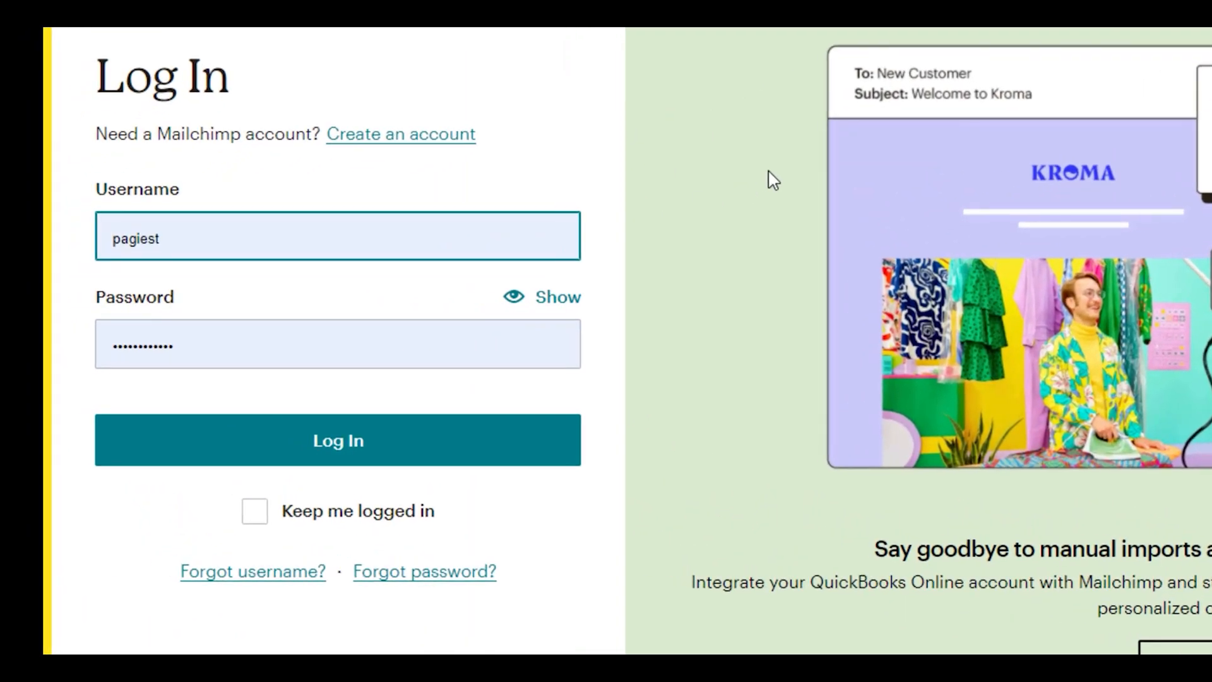
- Log in to Mailchimp with the username and password already filled in
click(339, 441)
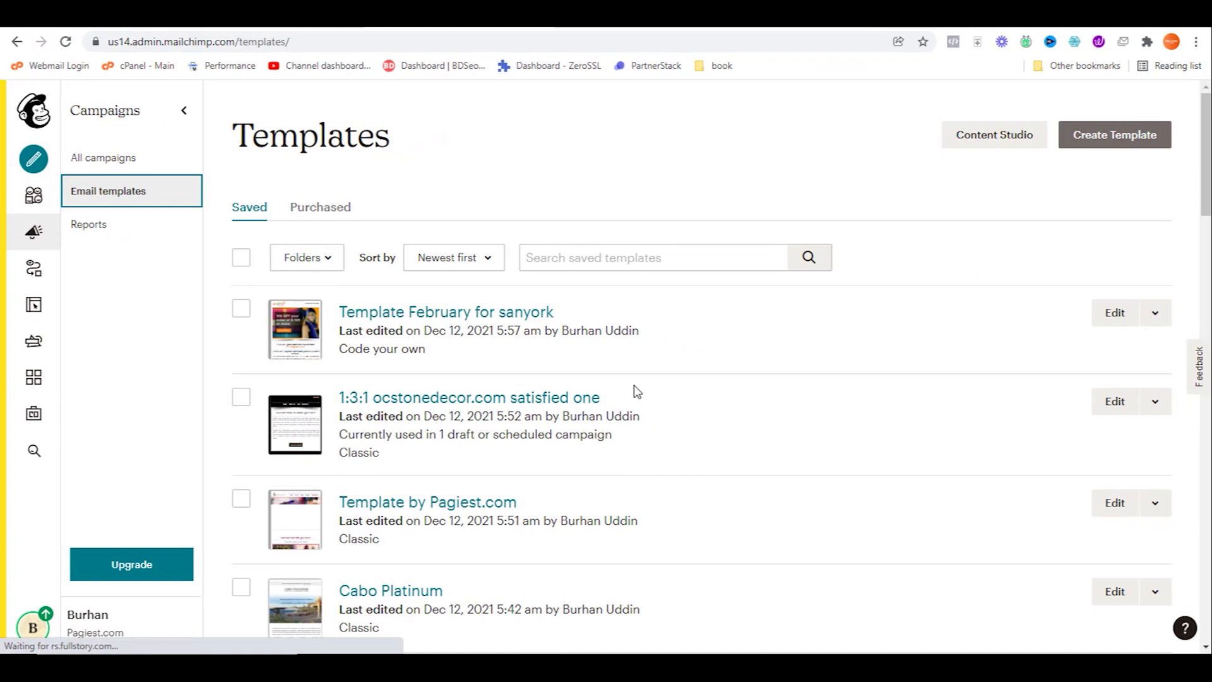
- Scroll the Email templates list down to the Mailchimp Newsletter Template
scroll(down, 3)
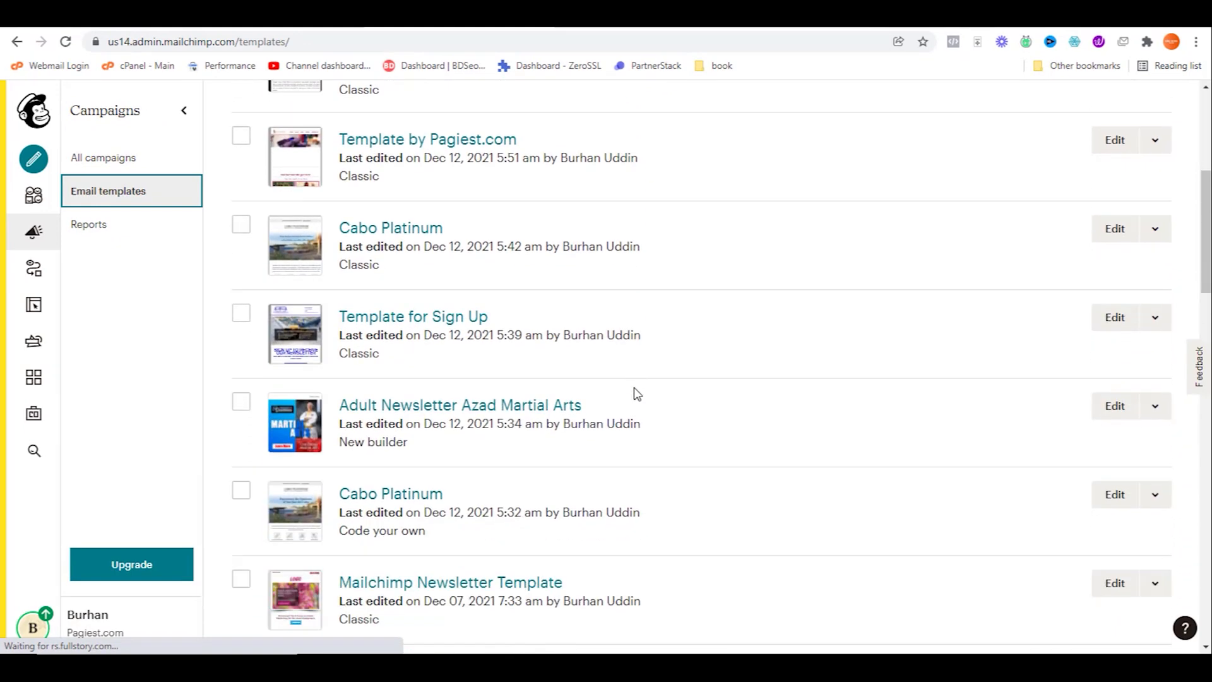
scroll(down, 3)
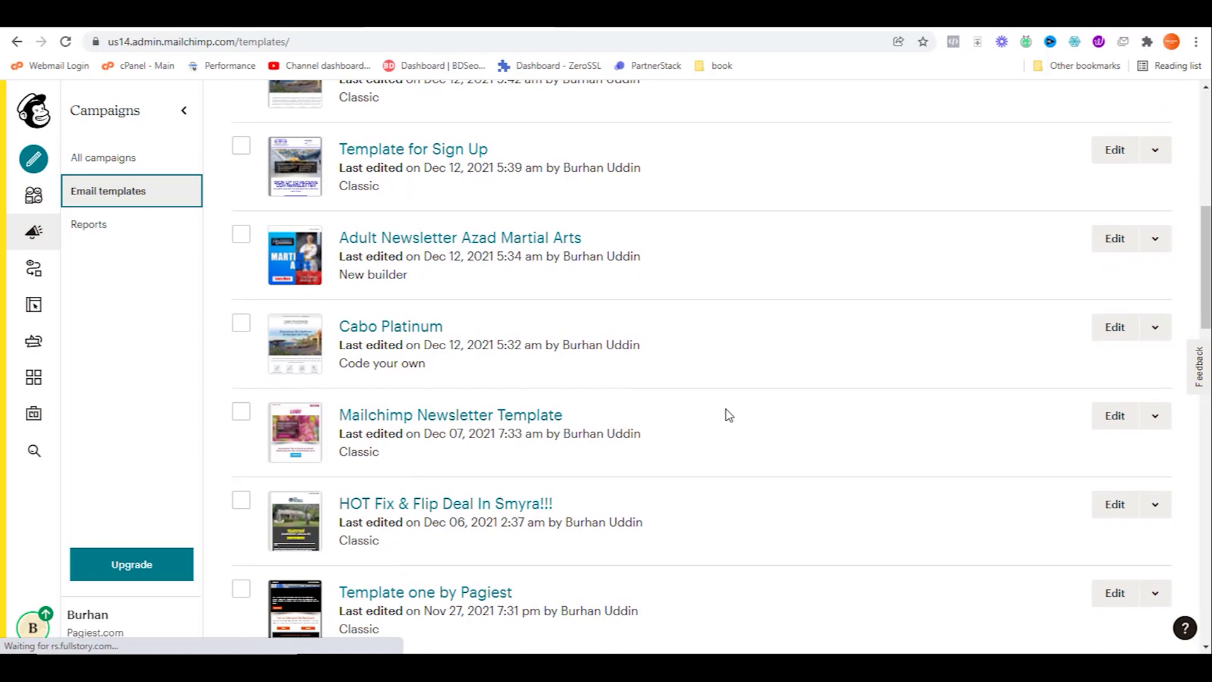
mouse_move(708, 416)
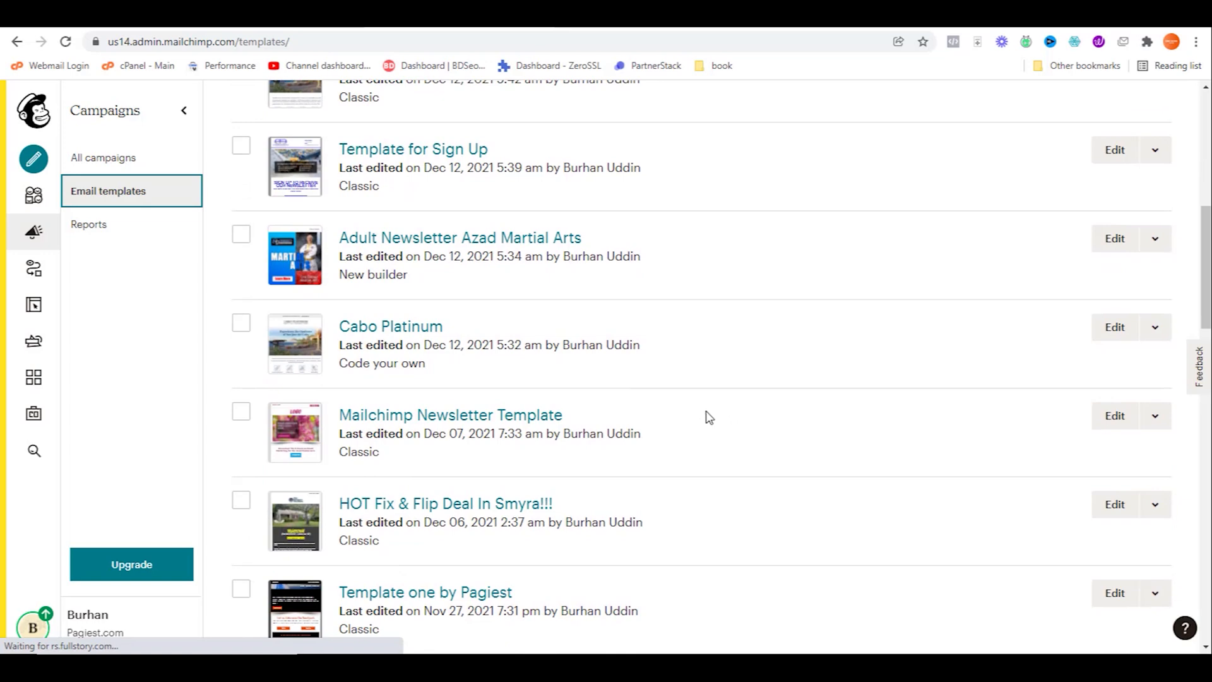
mouse_move(589, 428)
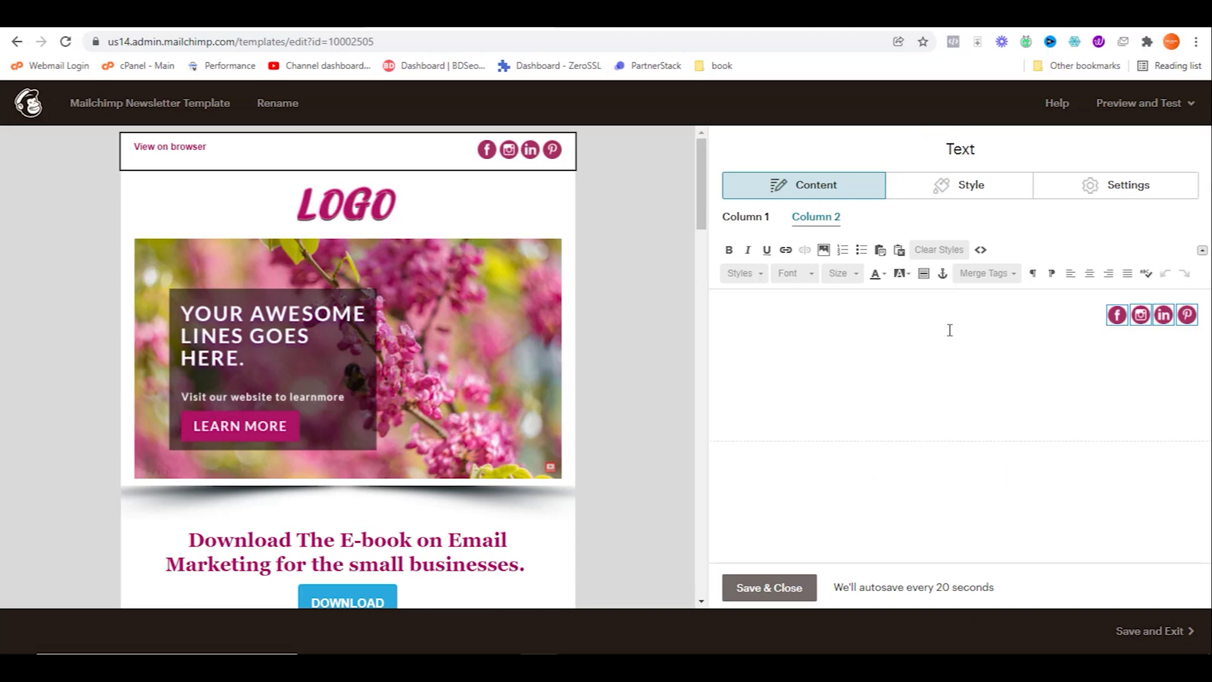
mouse_move(946, 329)
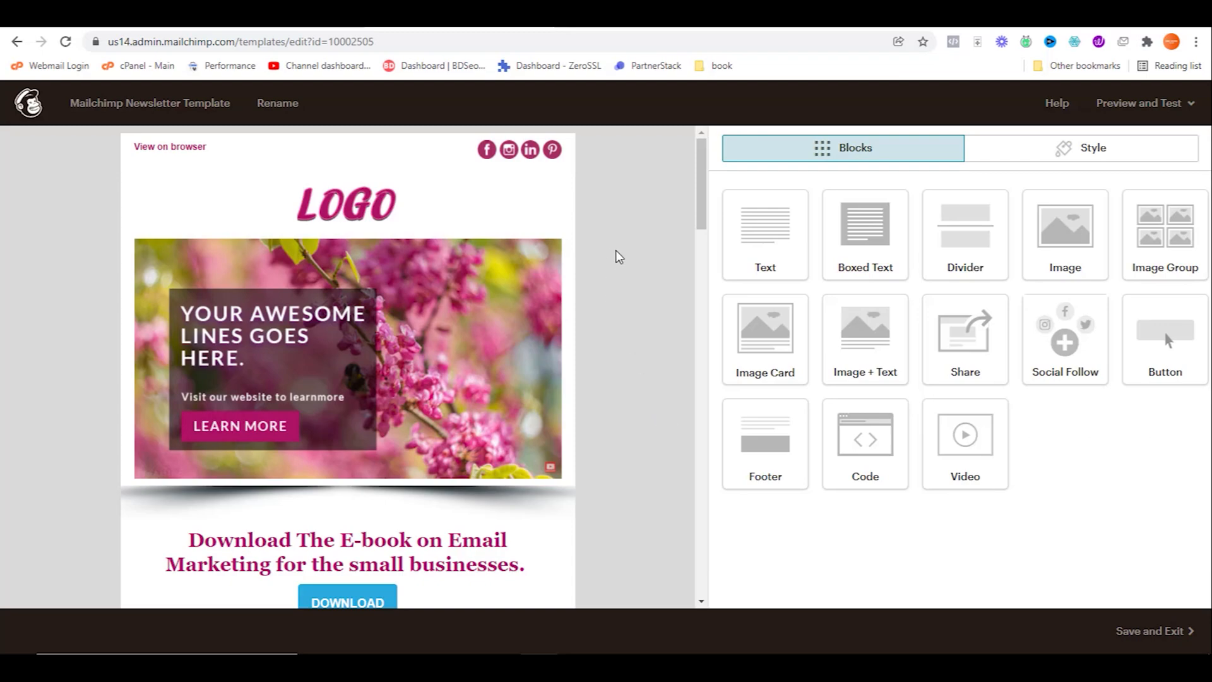
- Leave the header block editor and scroll the template down to its footer
scroll(down, 3)
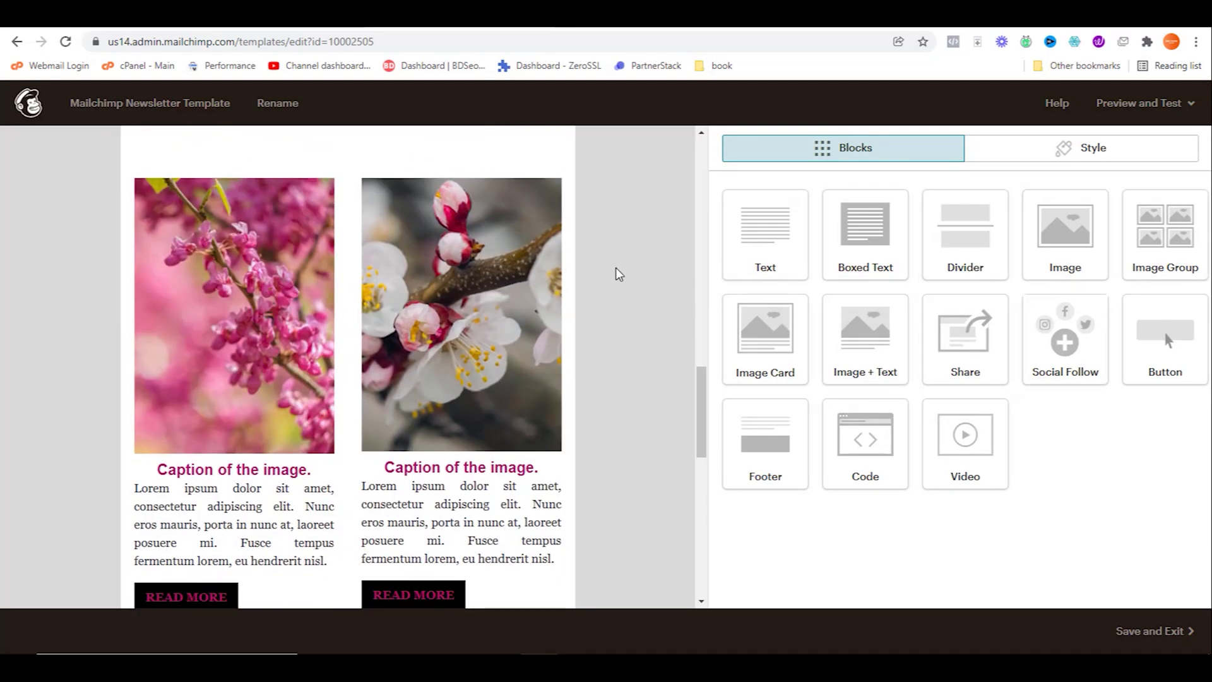
scroll(down, 3)
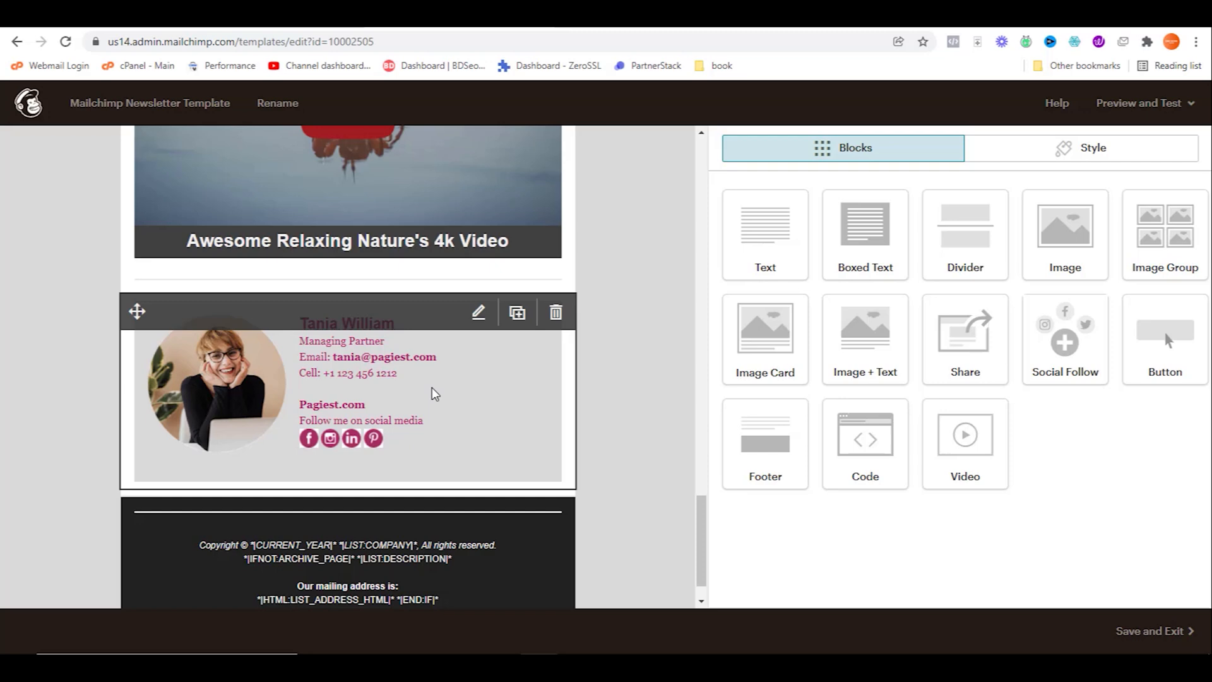
click(479, 312)
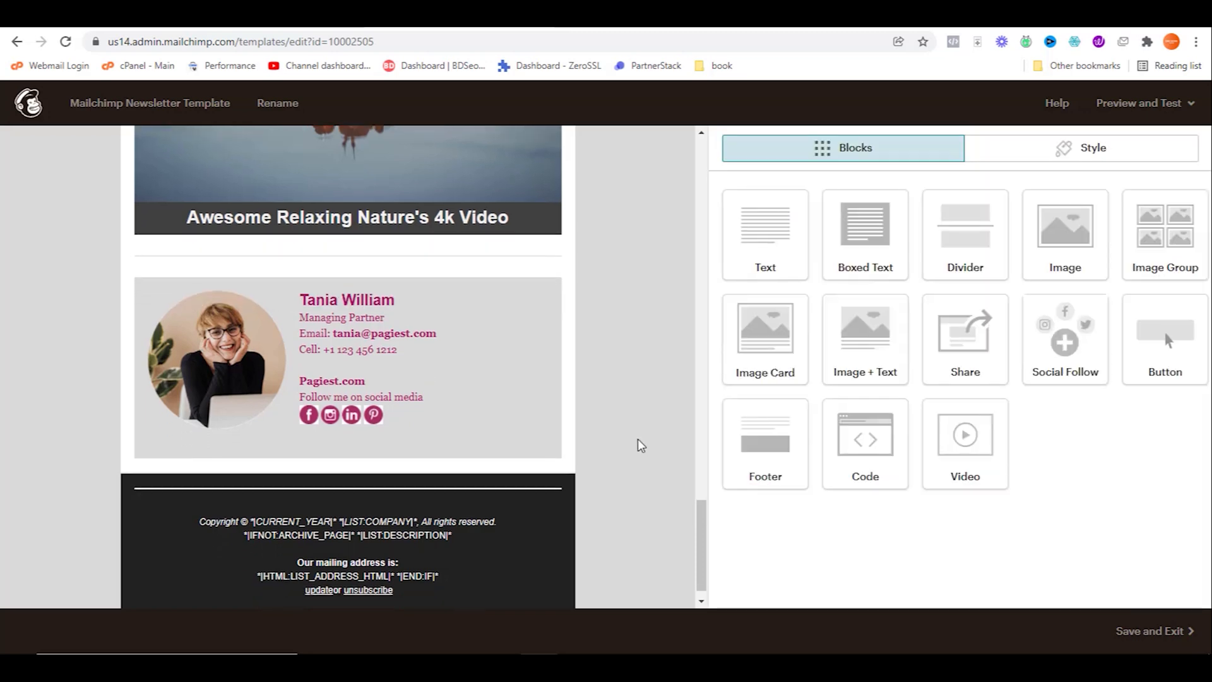
scroll(down, 3)
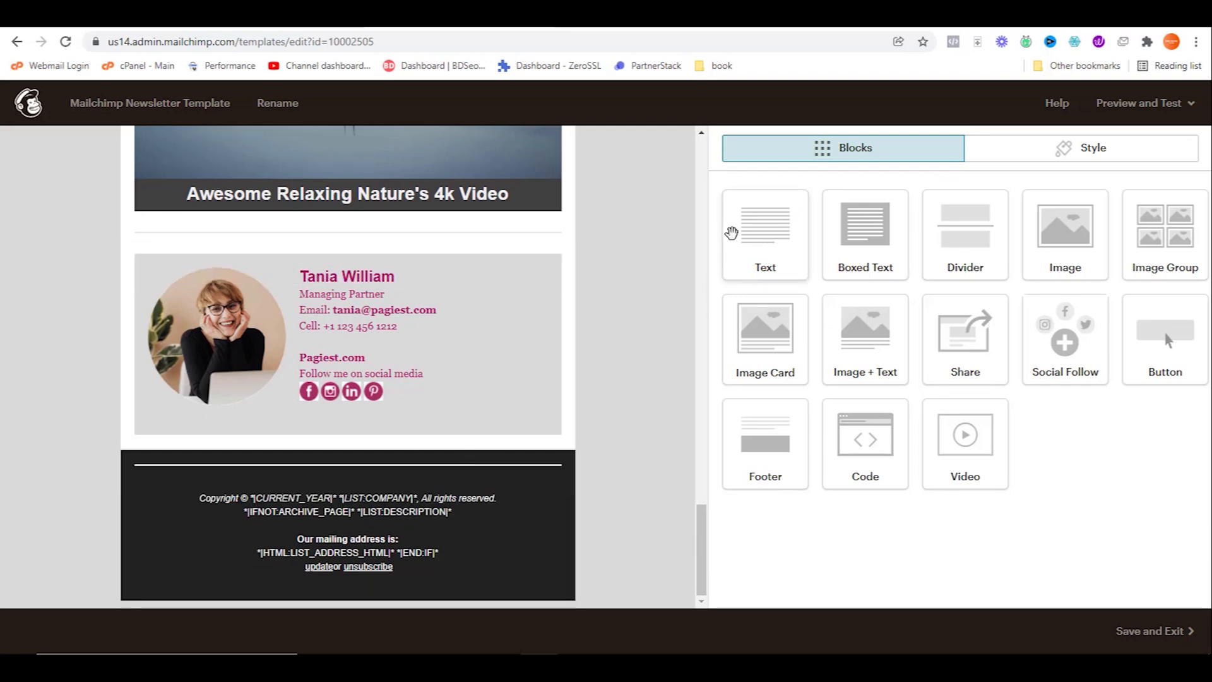
- Drop a Text block above the footer's copyright notice and delete its placeholder sentence
drag(765, 224, 407, 475)
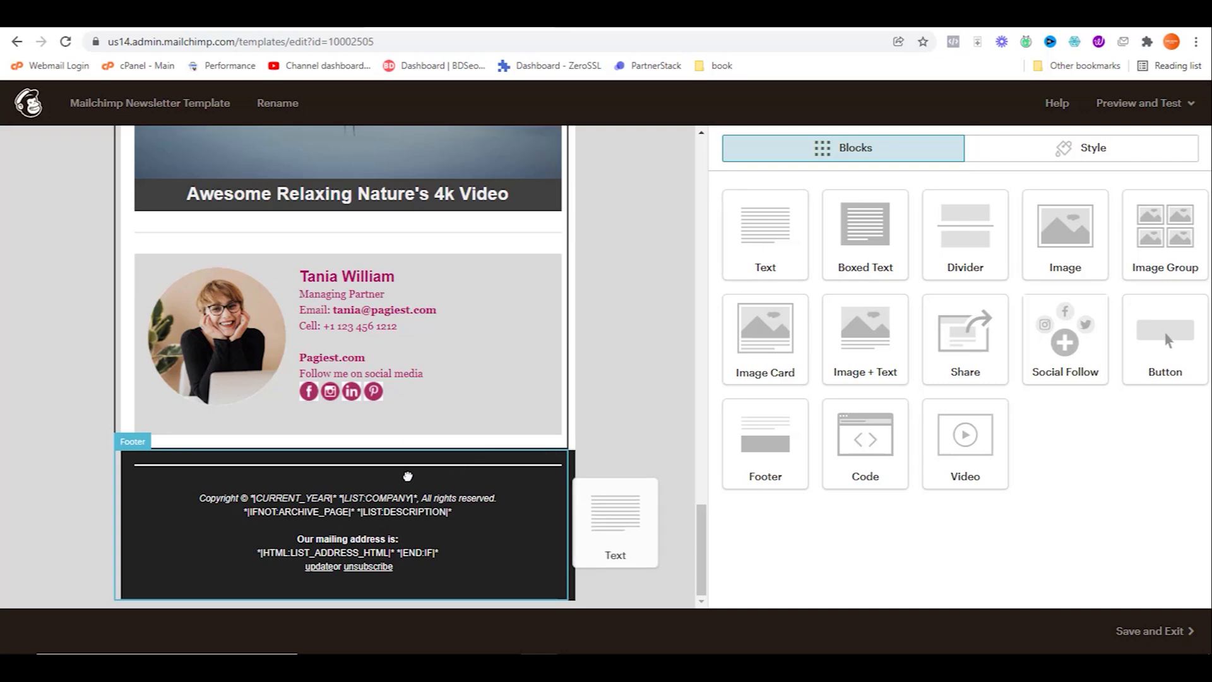
drag(615, 522, 348, 469)
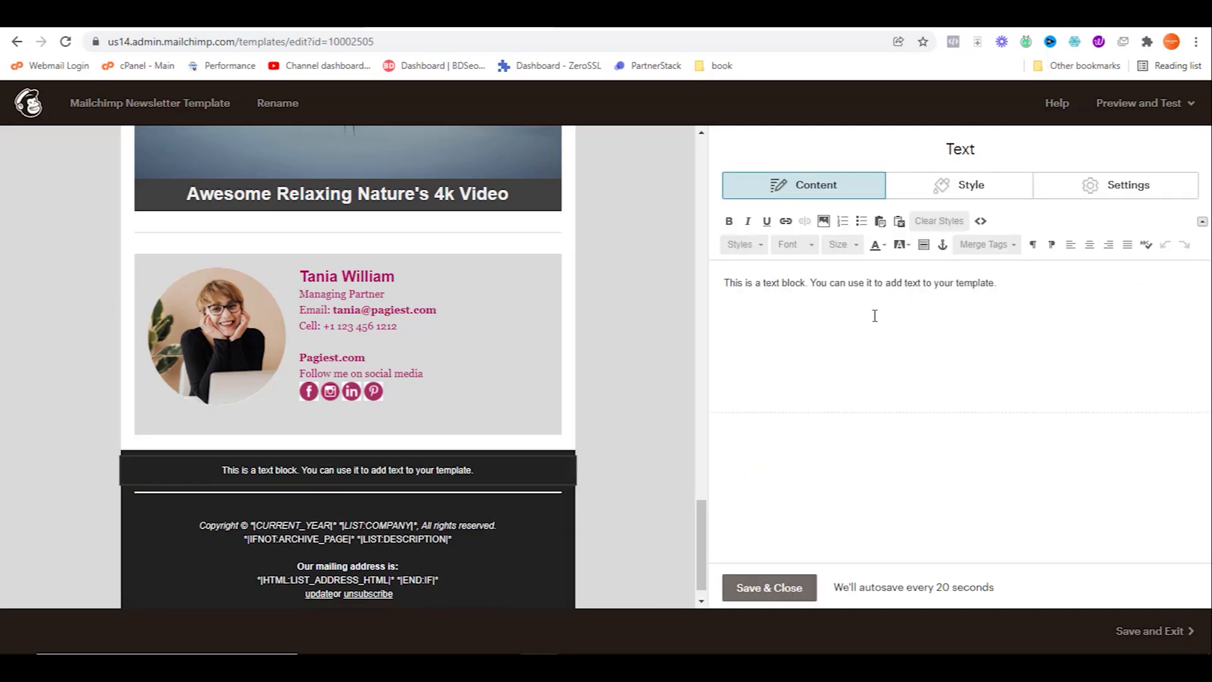
triple_click(858, 283)
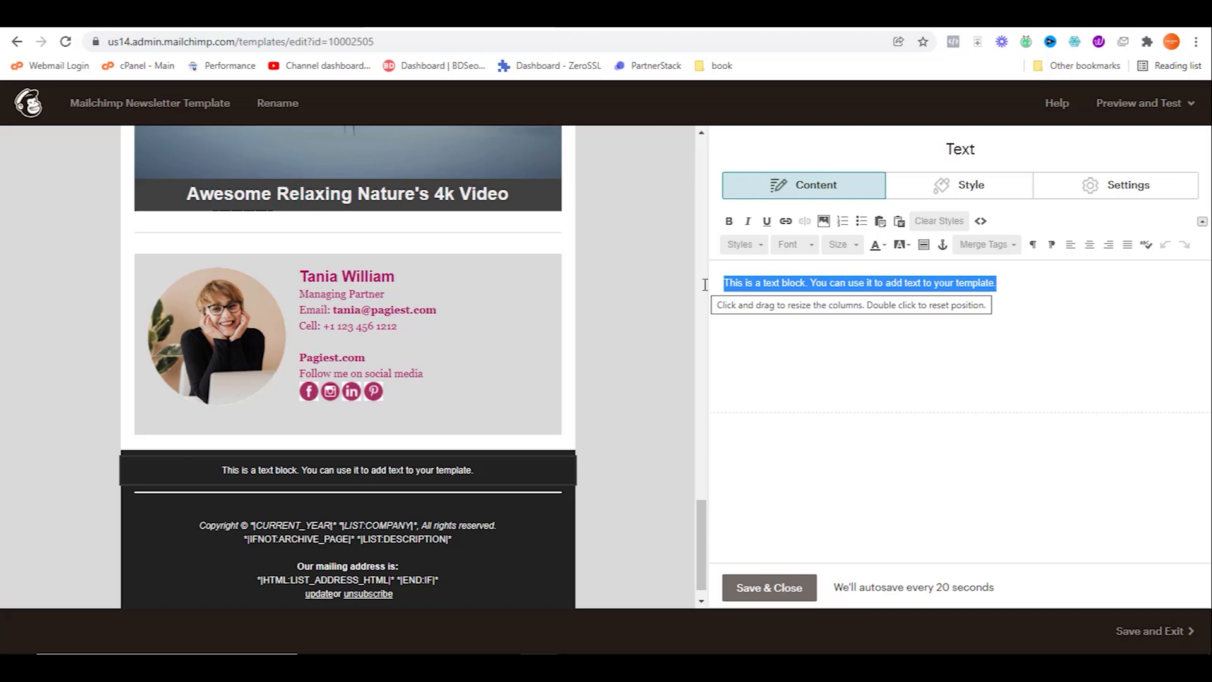
key(Delete)
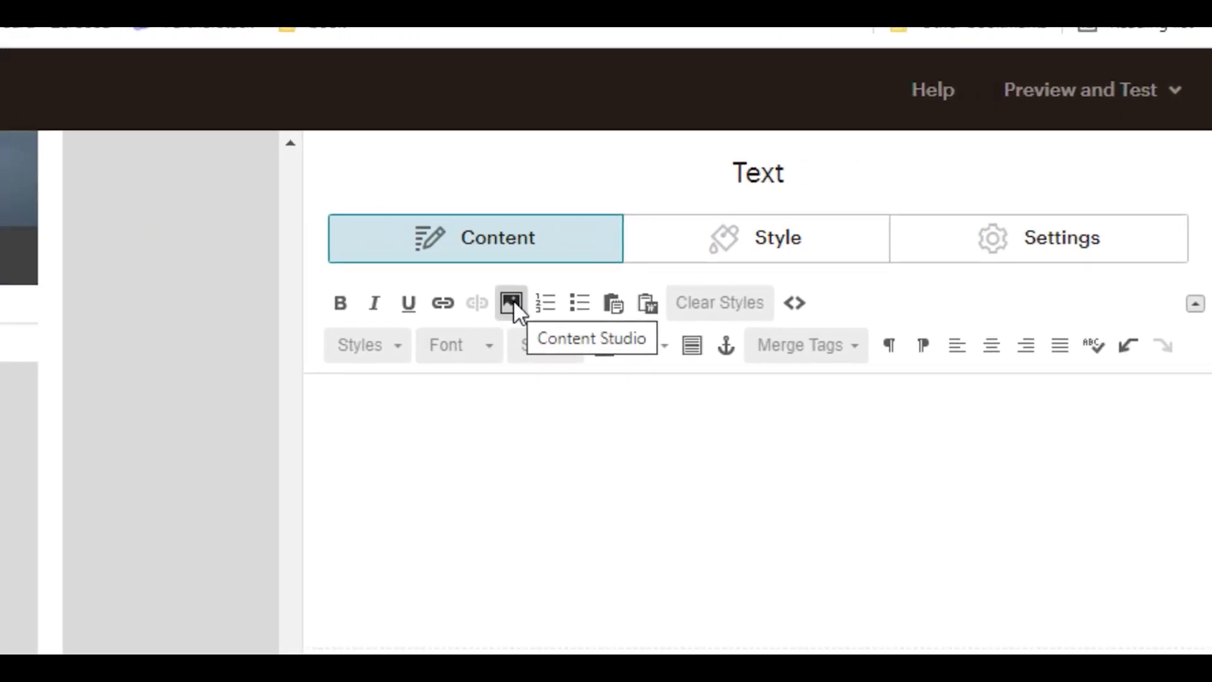
- Insert the Facebook and Pinterest icons from the image library at 25 px size
click(511, 303)
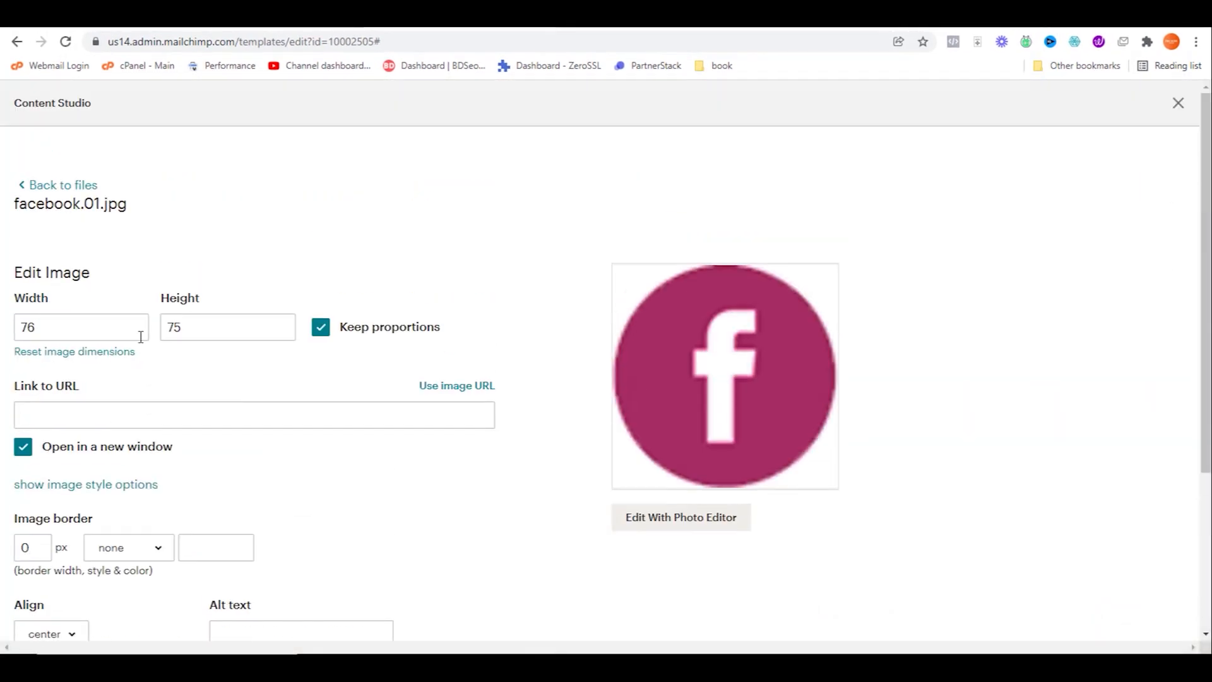
text(25)
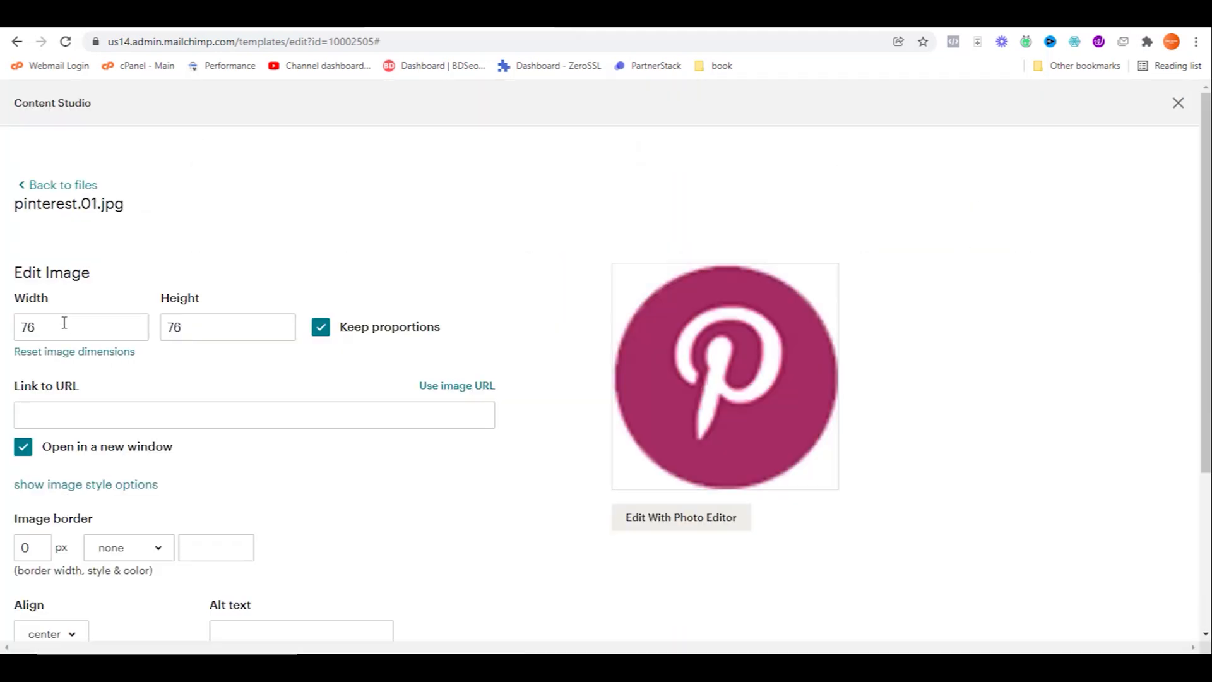
text(205)
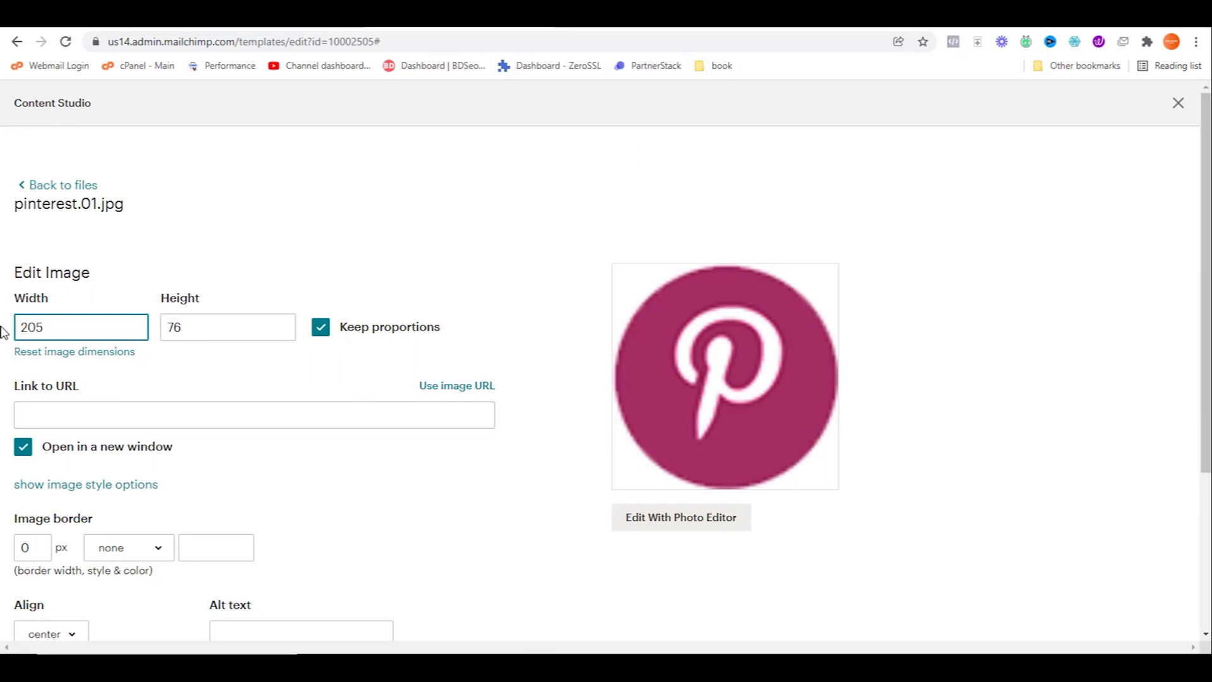
click(1178, 103)
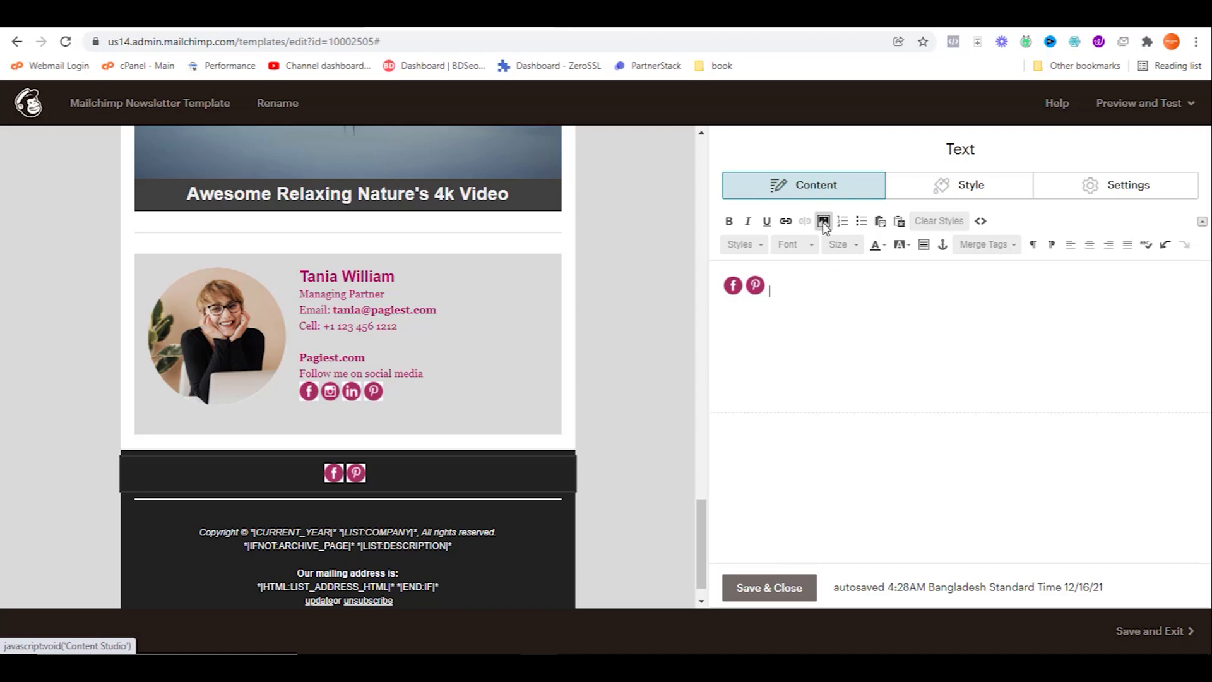
- Add the LinkedIn, globe and Instagram icons at 25 px to complete the row
click(823, 221)
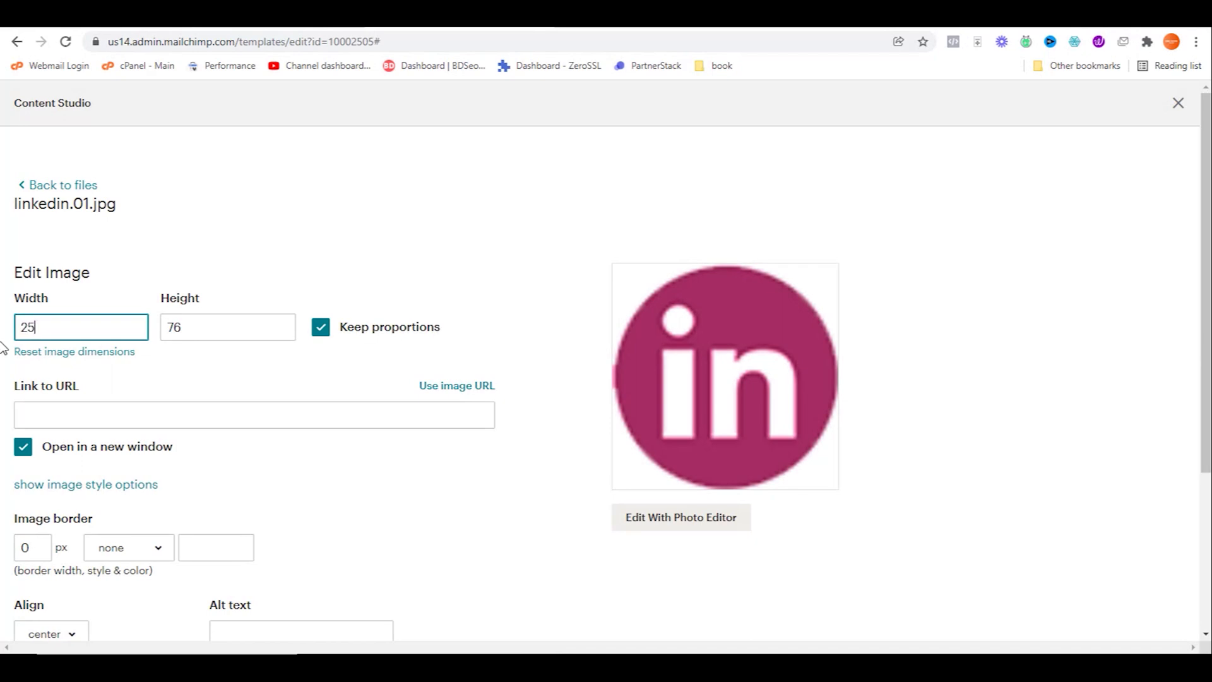
click(1179, 102)
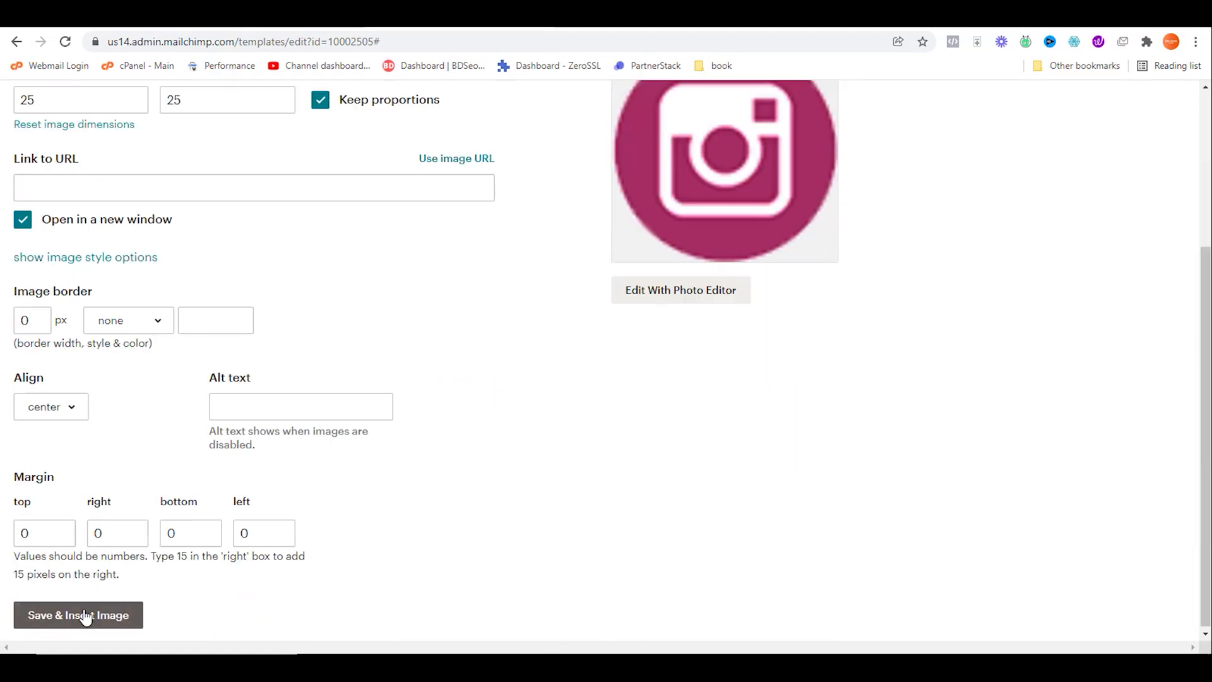
click(78, 615)
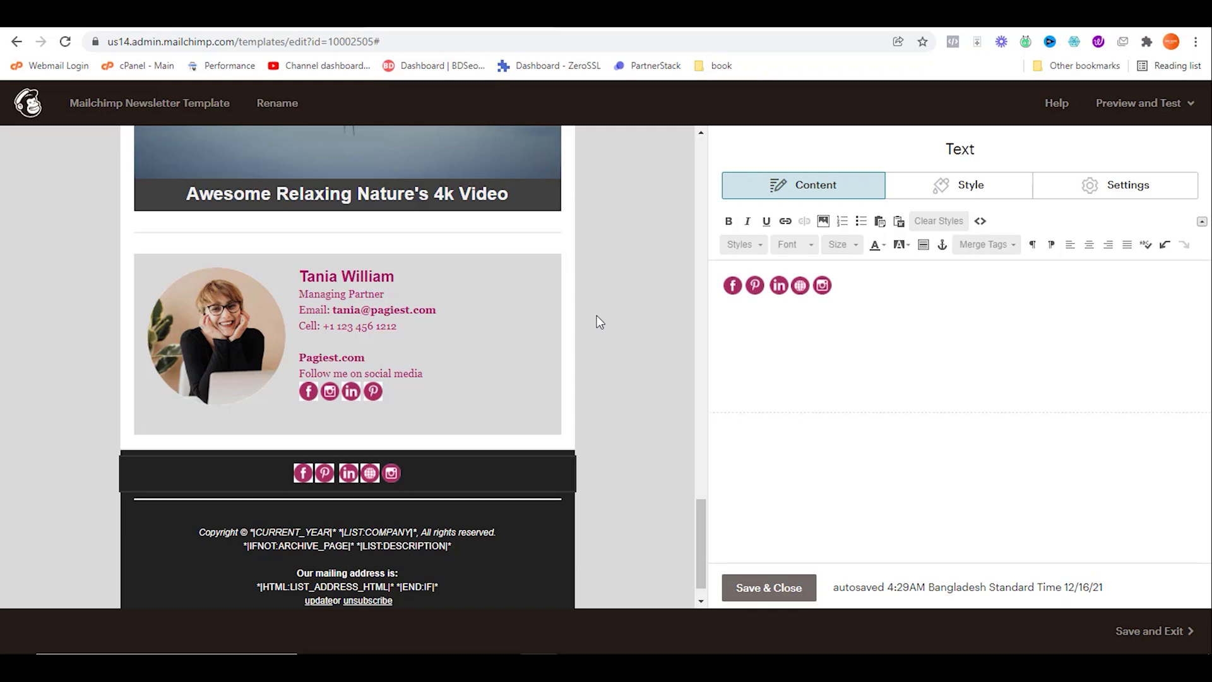
mouse_move(385, 494)
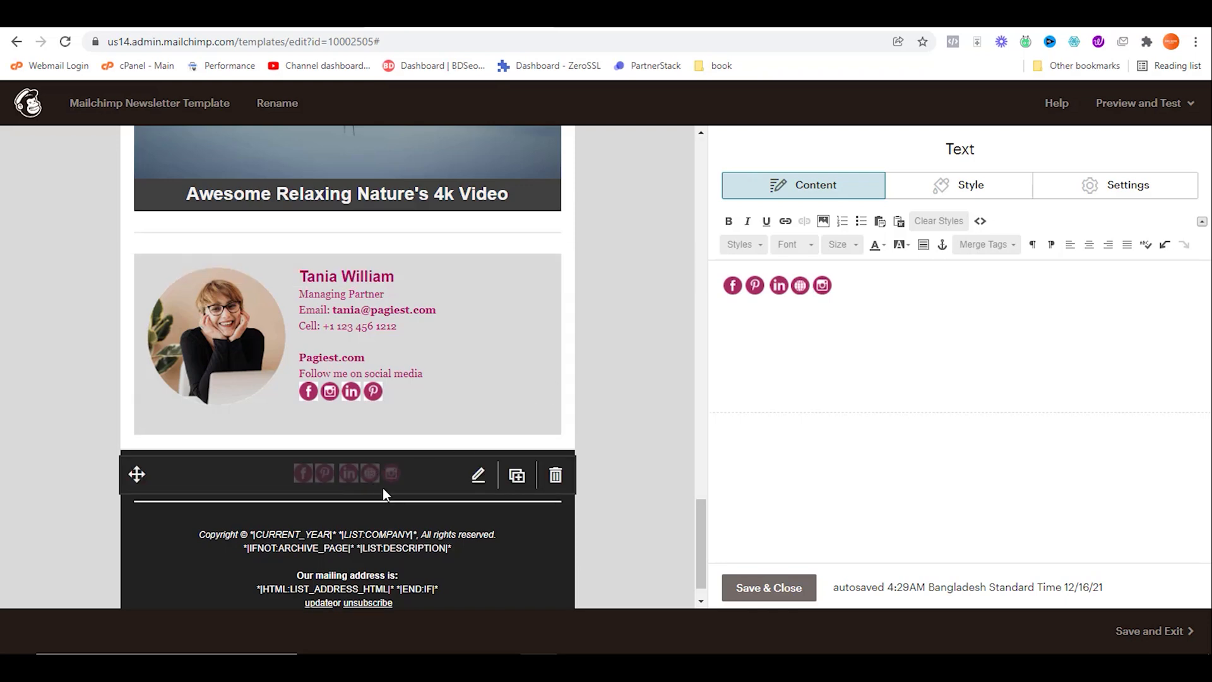
mouse_move(371, 482)
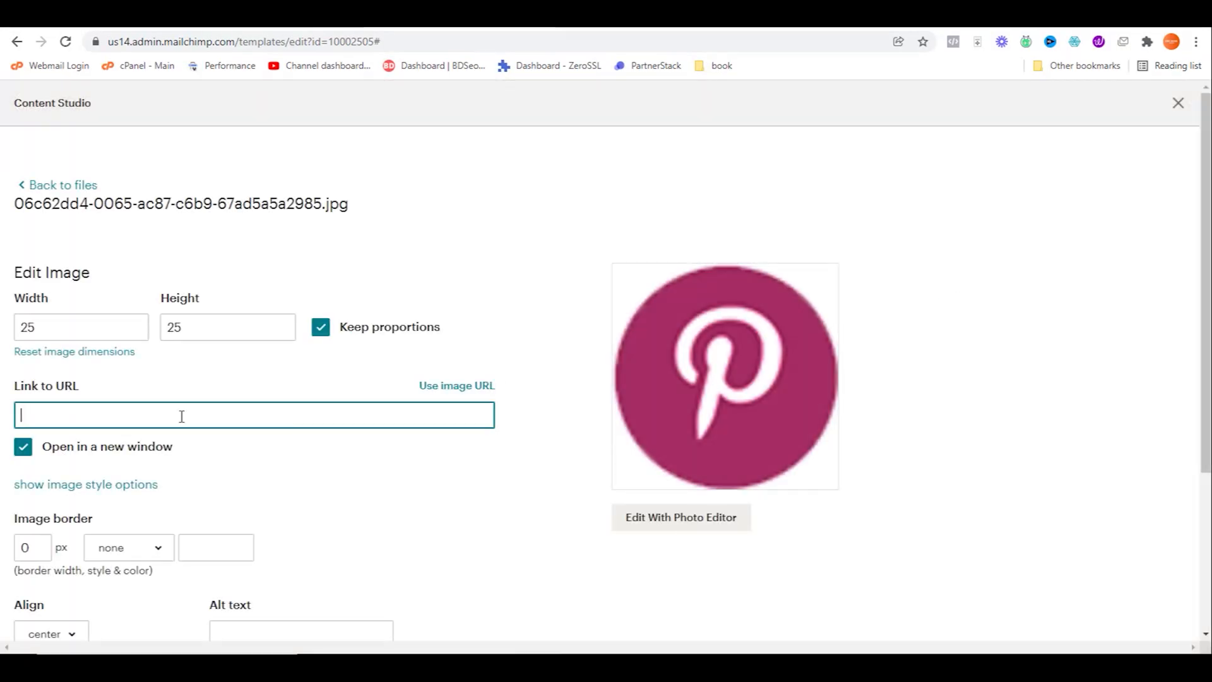
text(https://pinter)
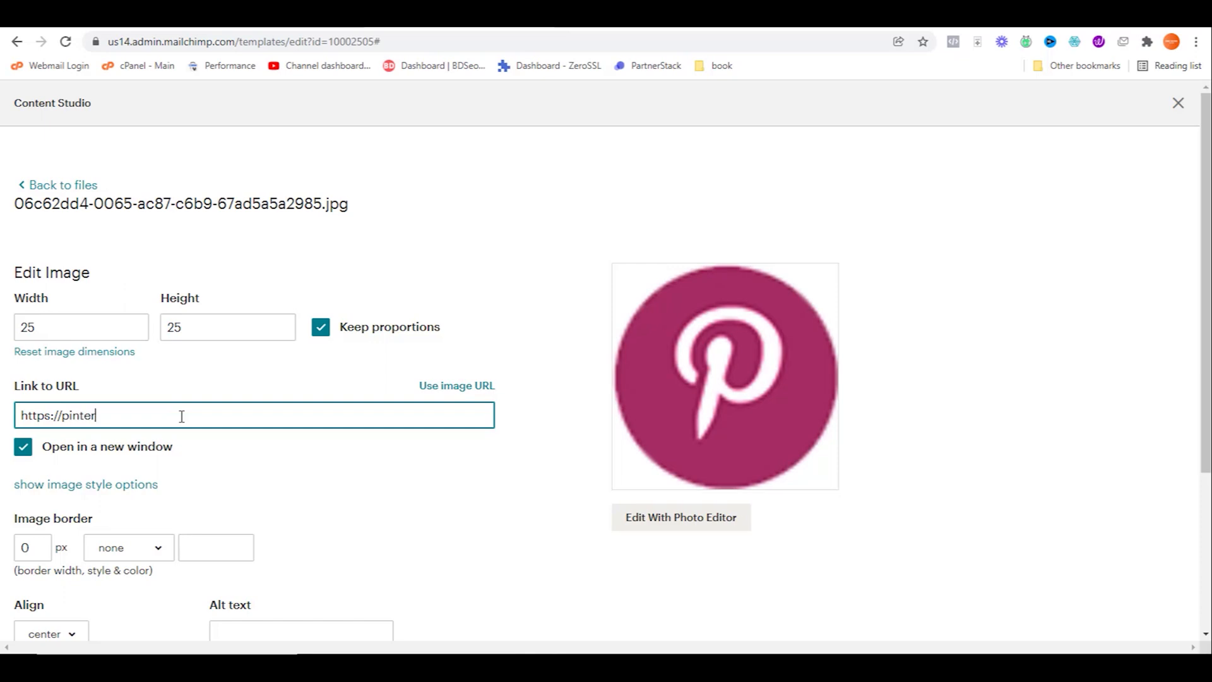
text(est.com/pagiests)
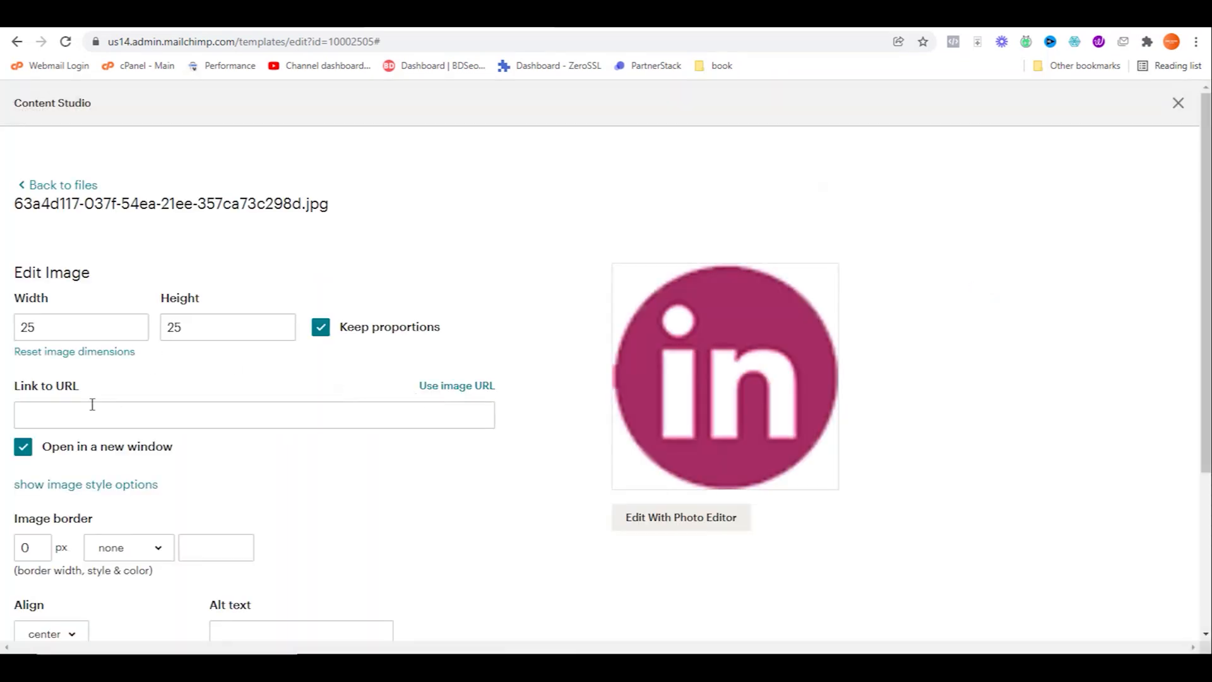
text(https://linked.)
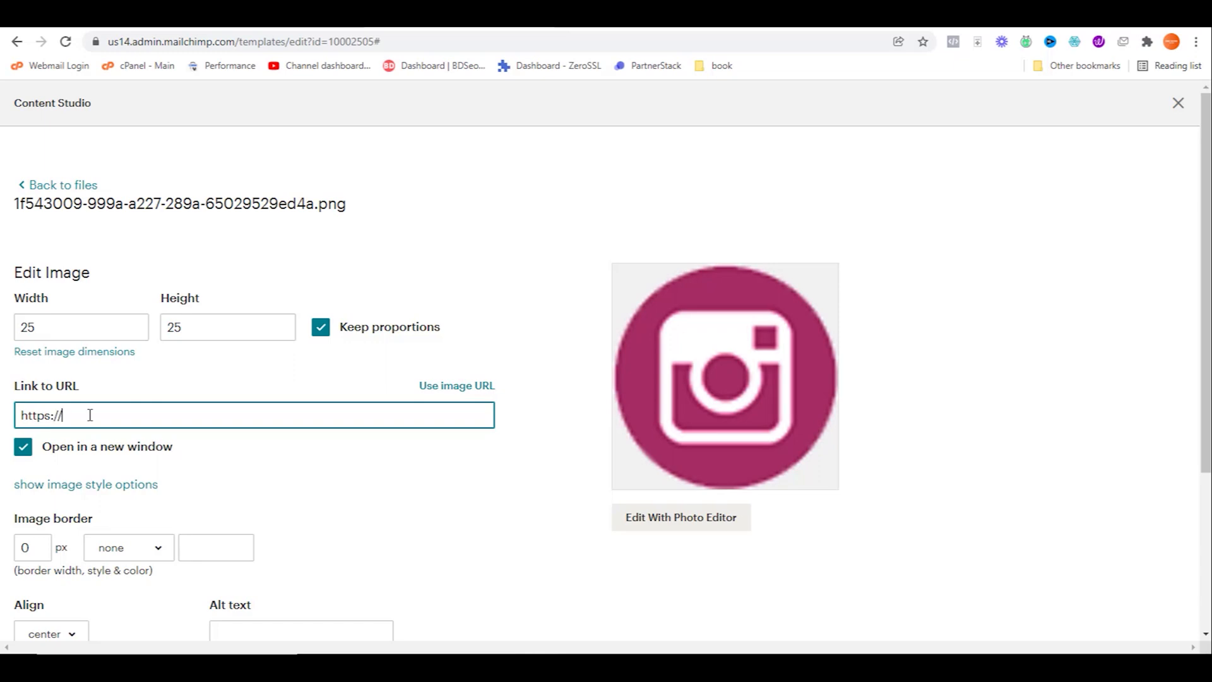
text(instagram.com/pa)
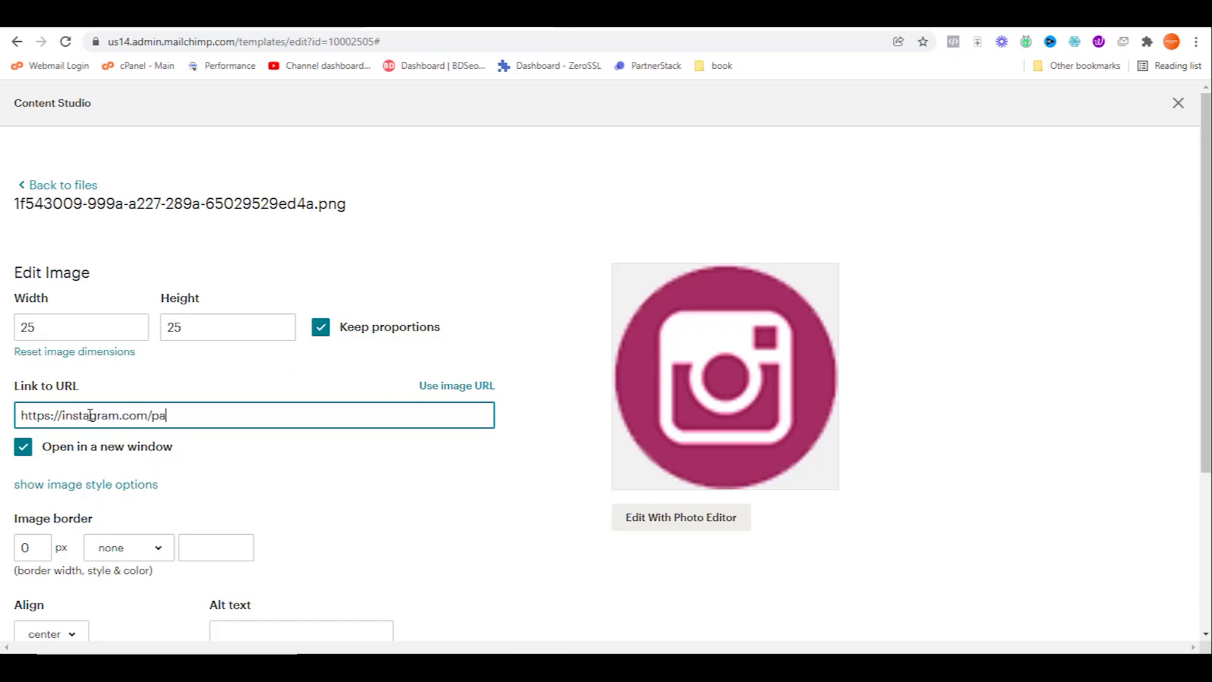
text(giest)
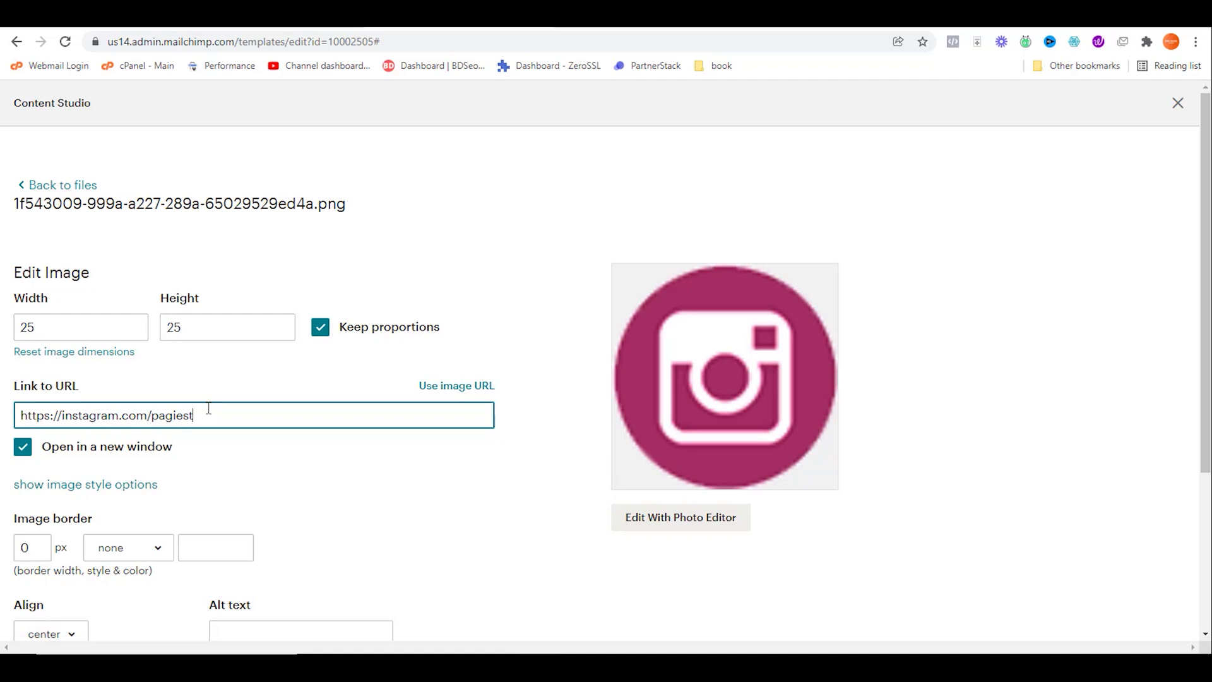
mouse_move(42, 478)
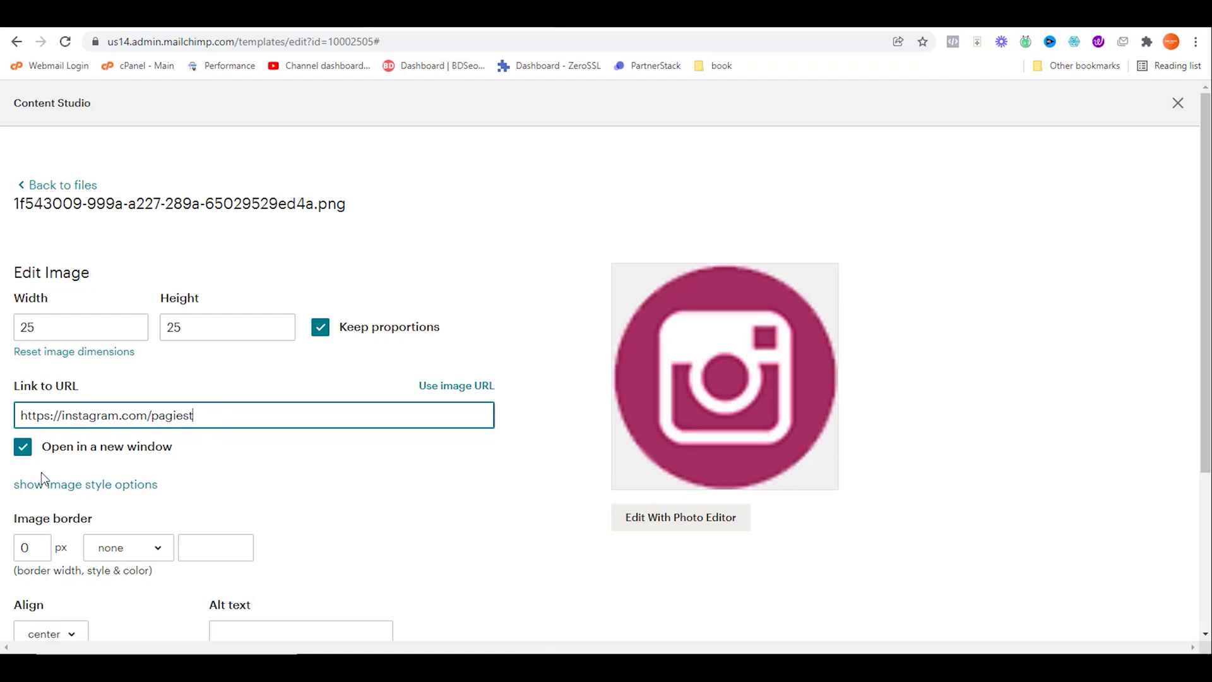
mouse_move(116, 462)
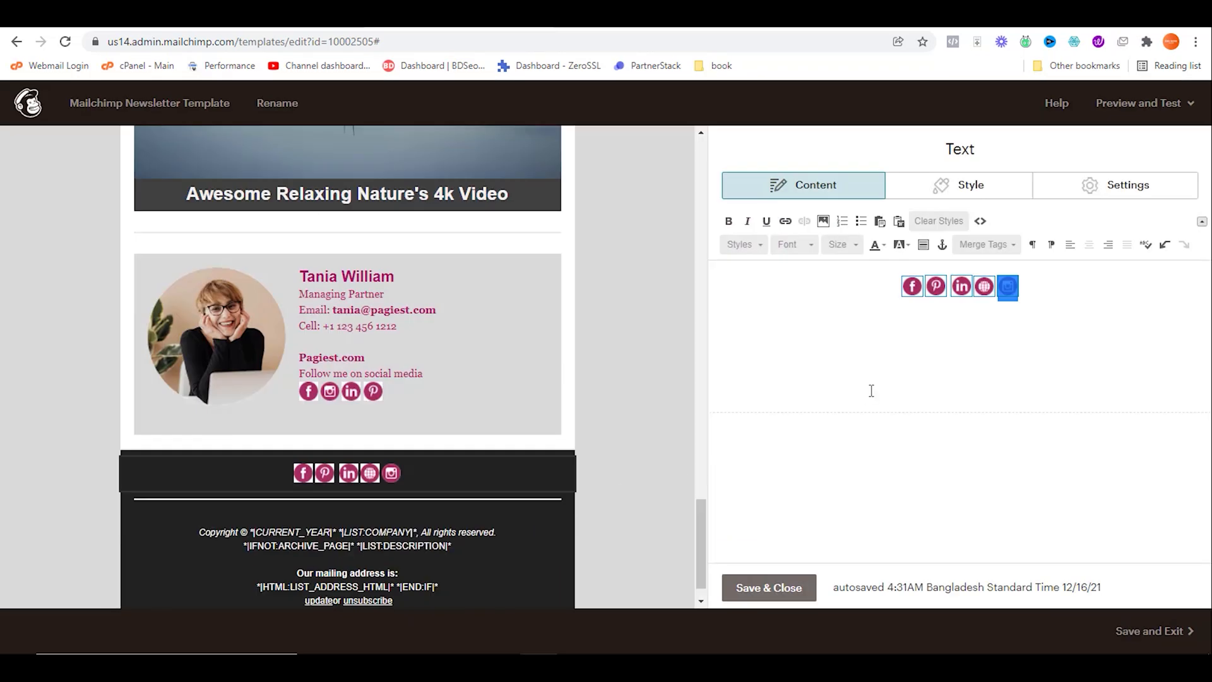
mouse_move(939, 313)
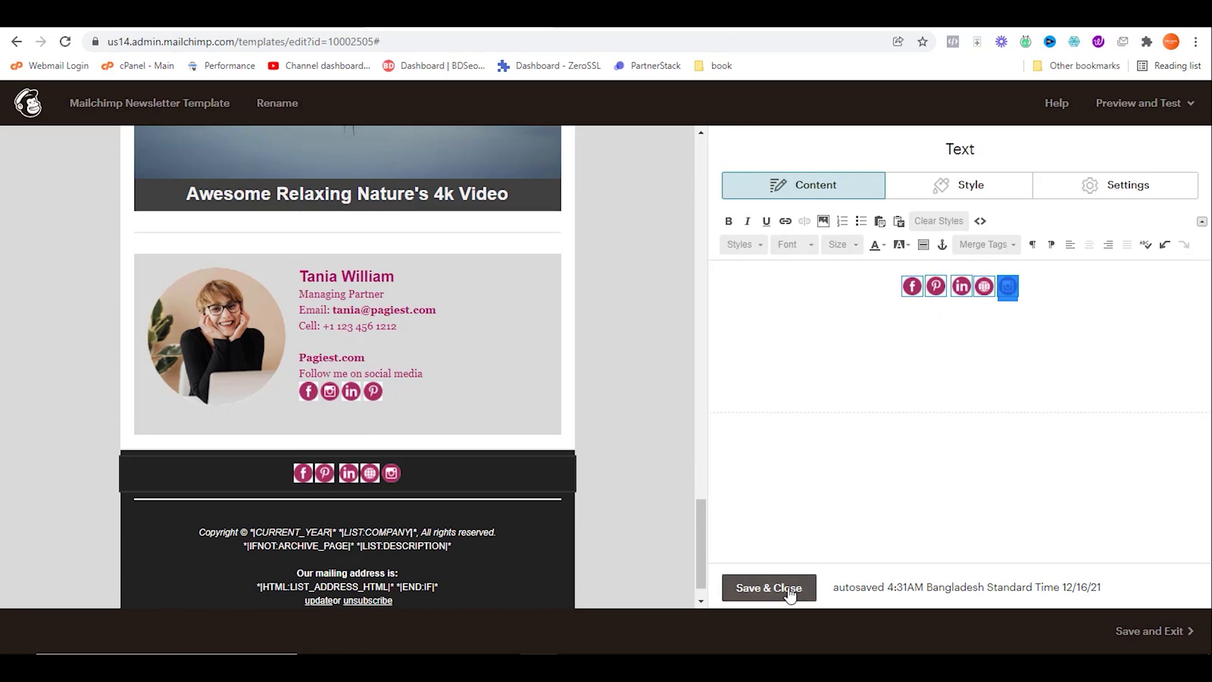
- Save and close the centered icon row in the footer
click(770, 587)
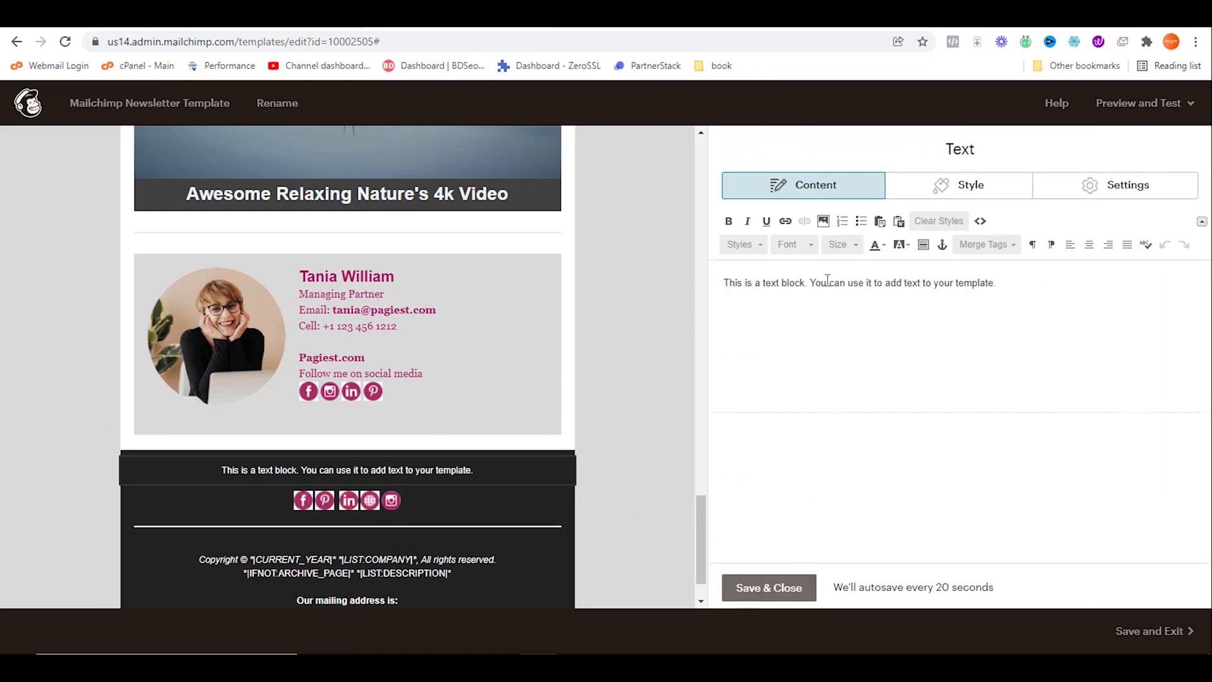
- Replace the placeholder with a centered bold 'Follow Us On Social Media' heading and save it
triple_click(859, 282)
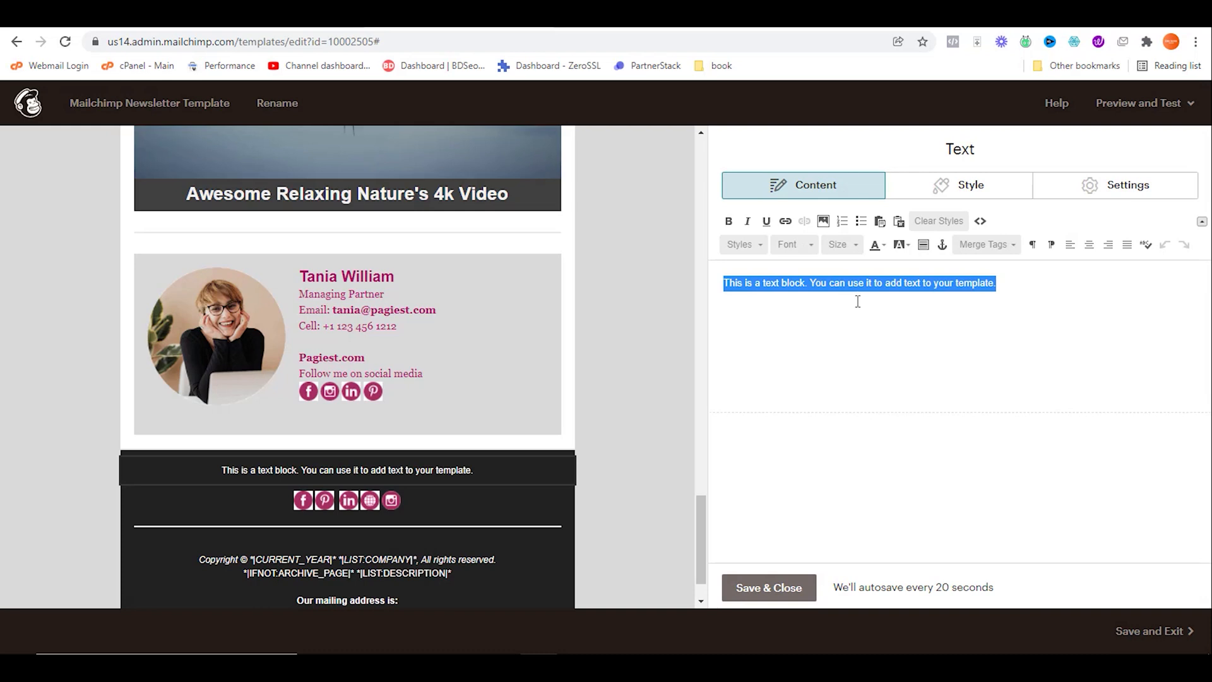
text(Follow Us On Social Media.)
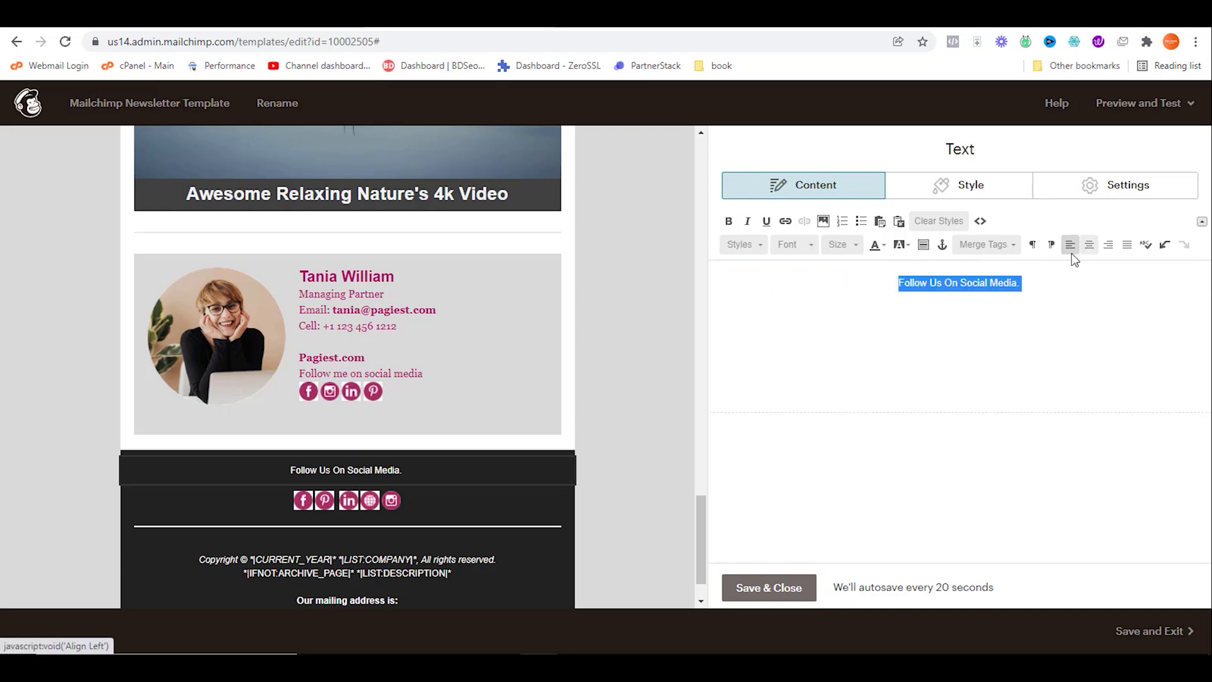
click(739, 245)
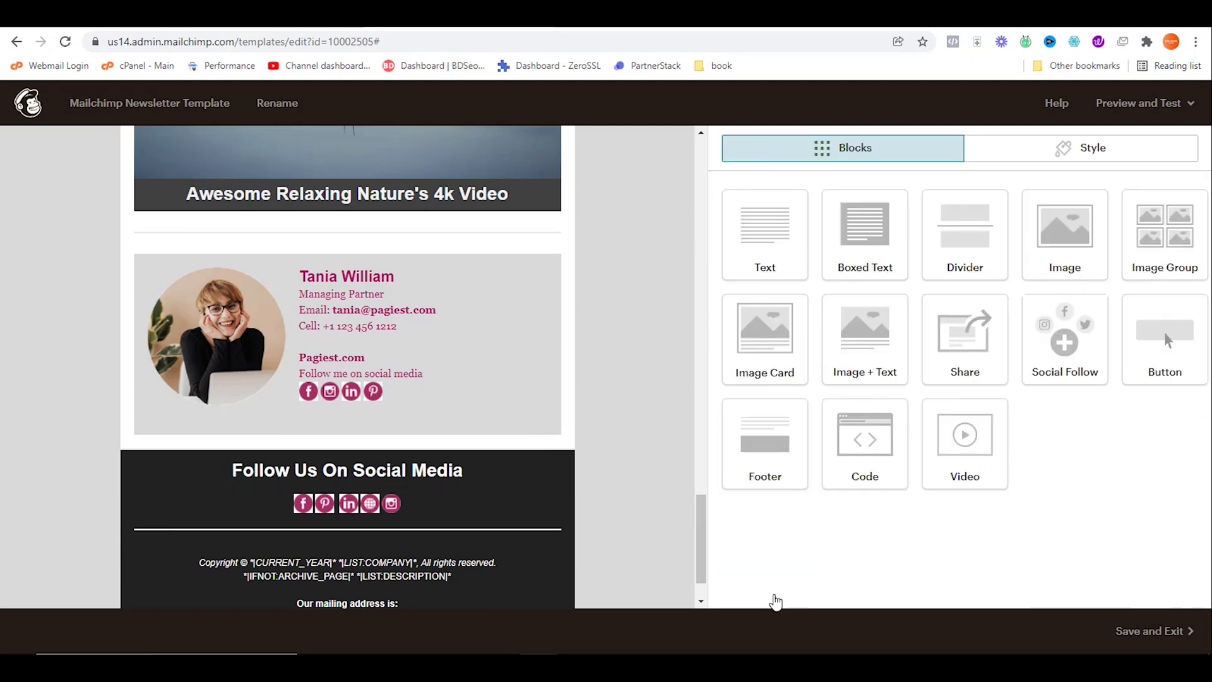
click(346, 471)
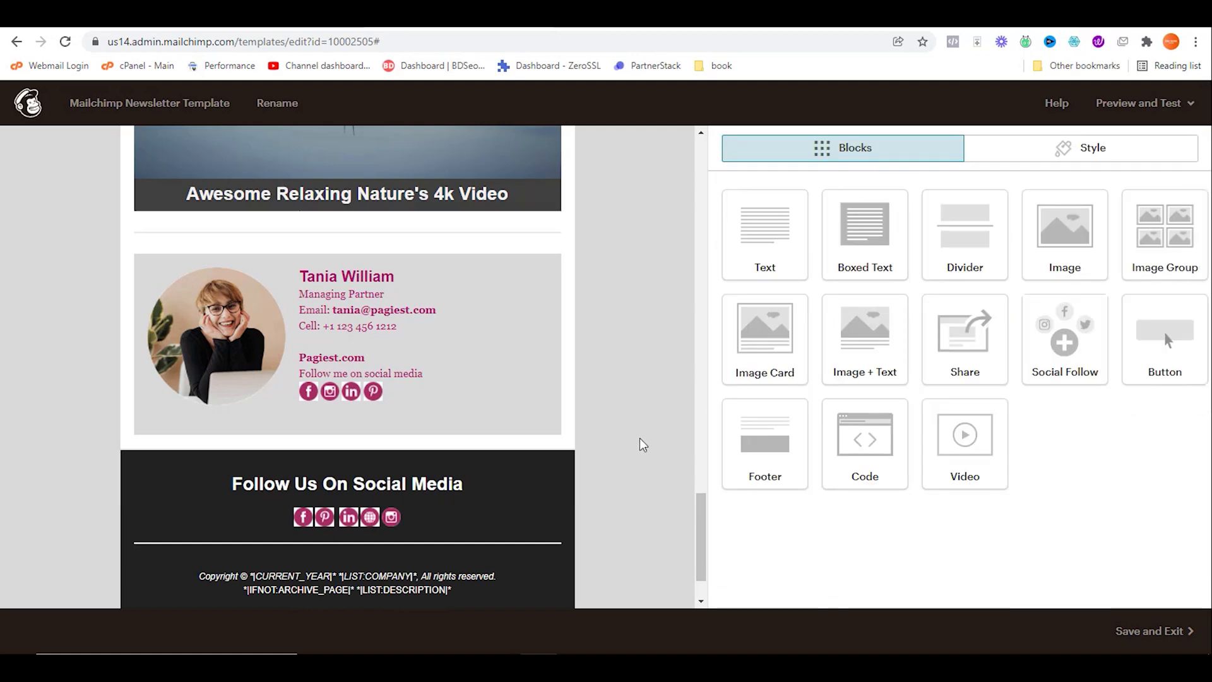
- Enter preview mode and scroll to the finished footer with heading and icons
click(1138, 103)
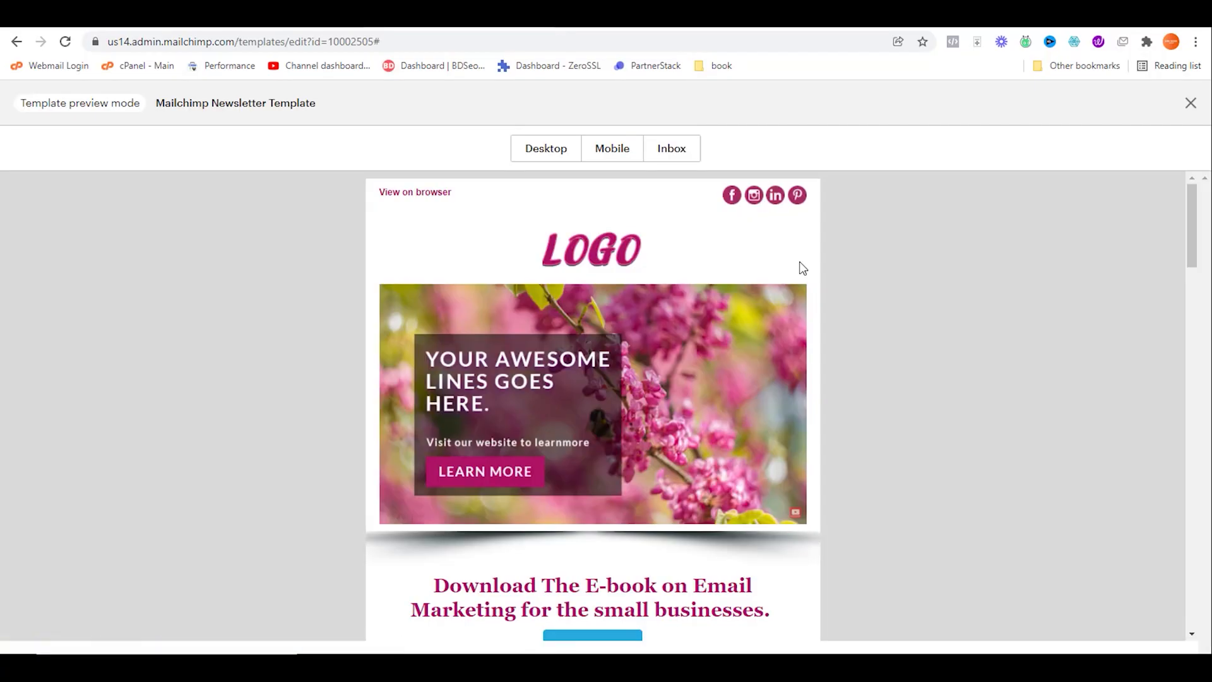
scroll(down, 3)
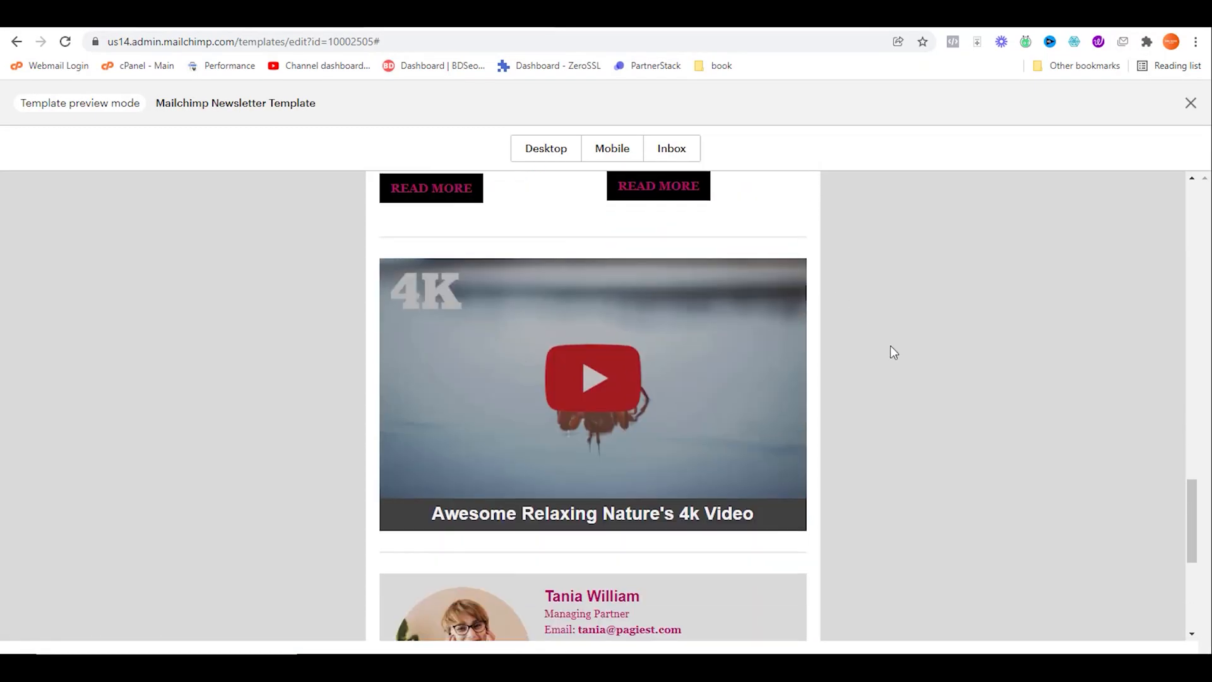
scroll(down, 3)
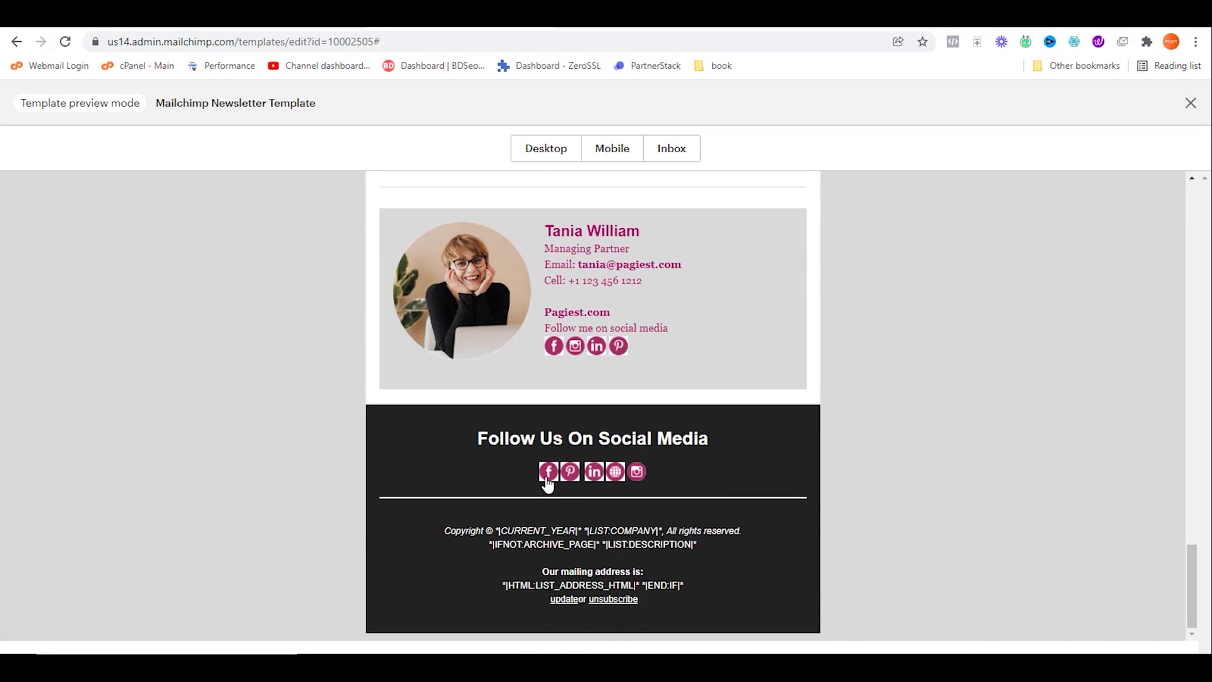
mouse_move(593, 478)
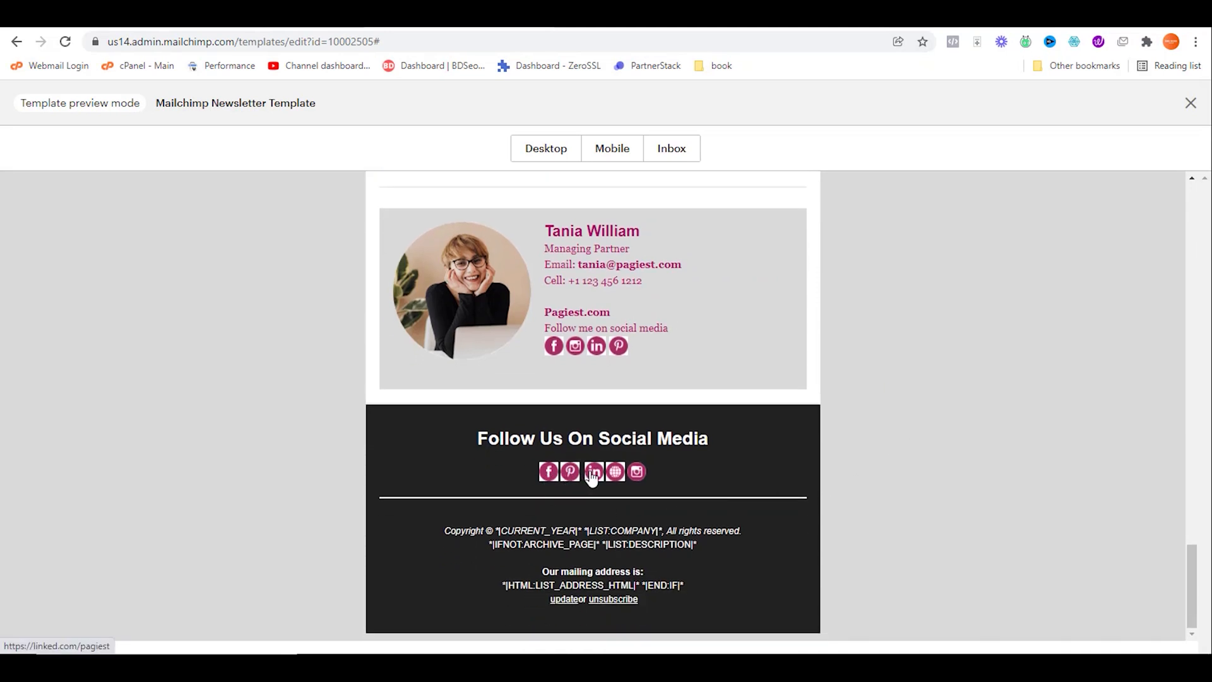
mouse_move(549, 472)
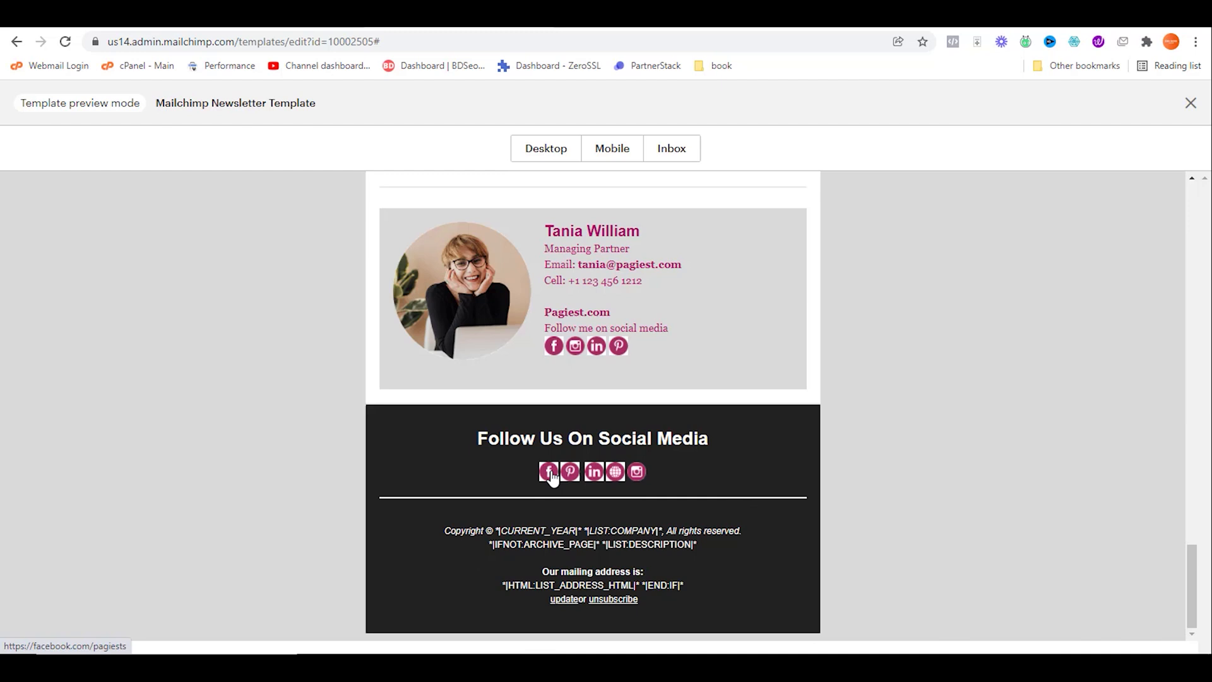